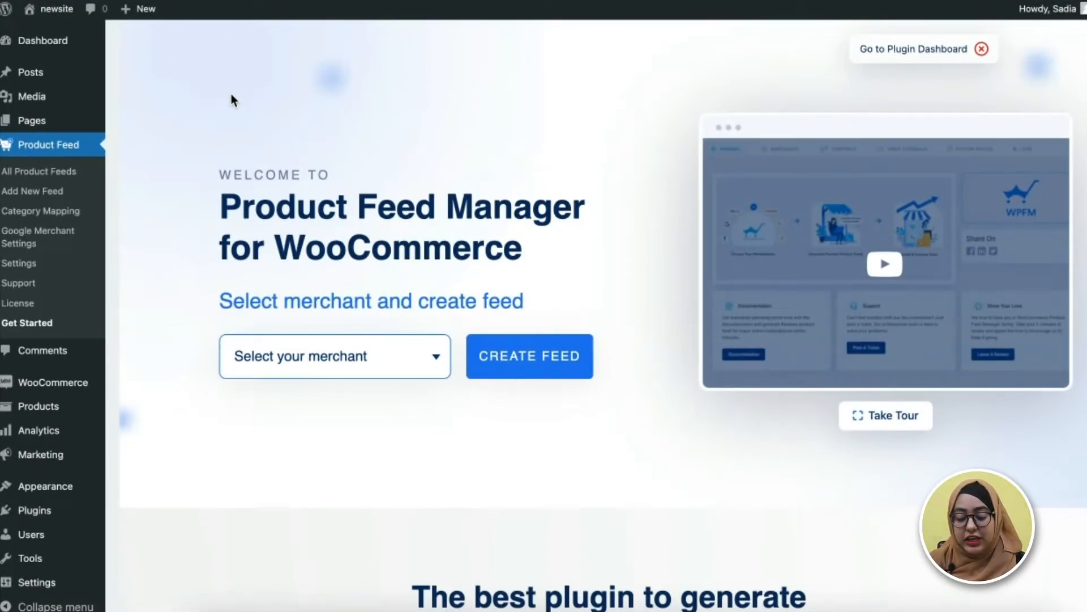
From the Dashboard, view All Product Feeds, listing 24 feeds with merchants, statuses and counts
scroll("down", 3)
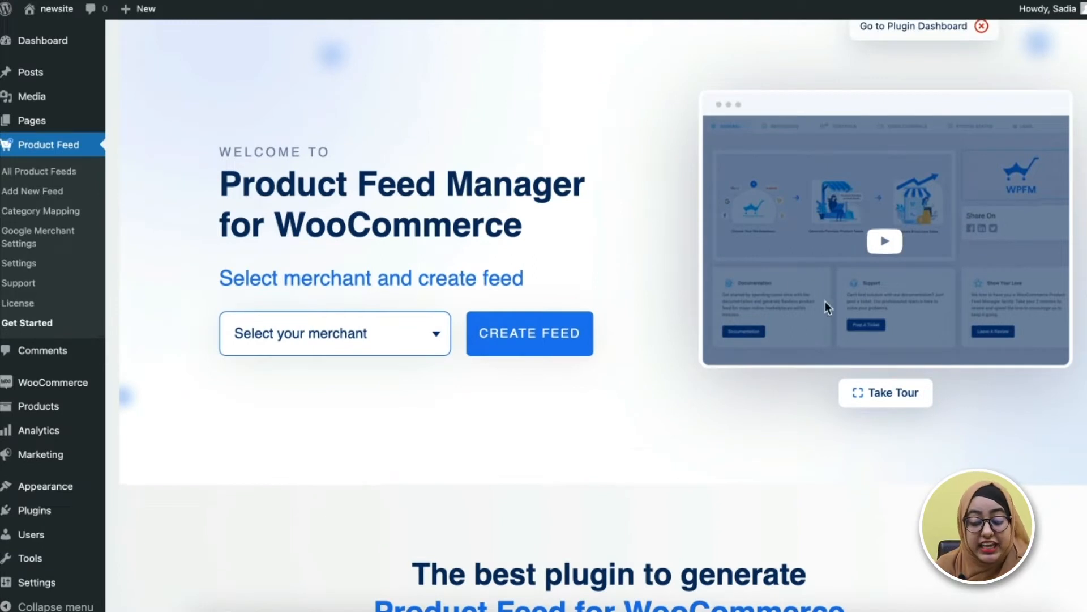
mouse_move(566, 311)
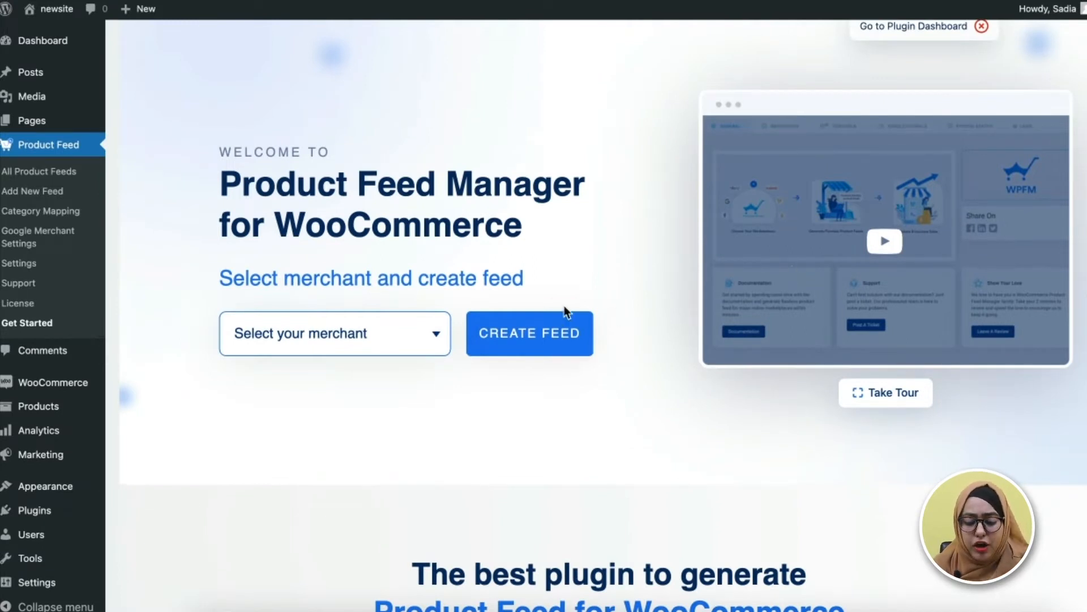
mouse_move(555, 302)
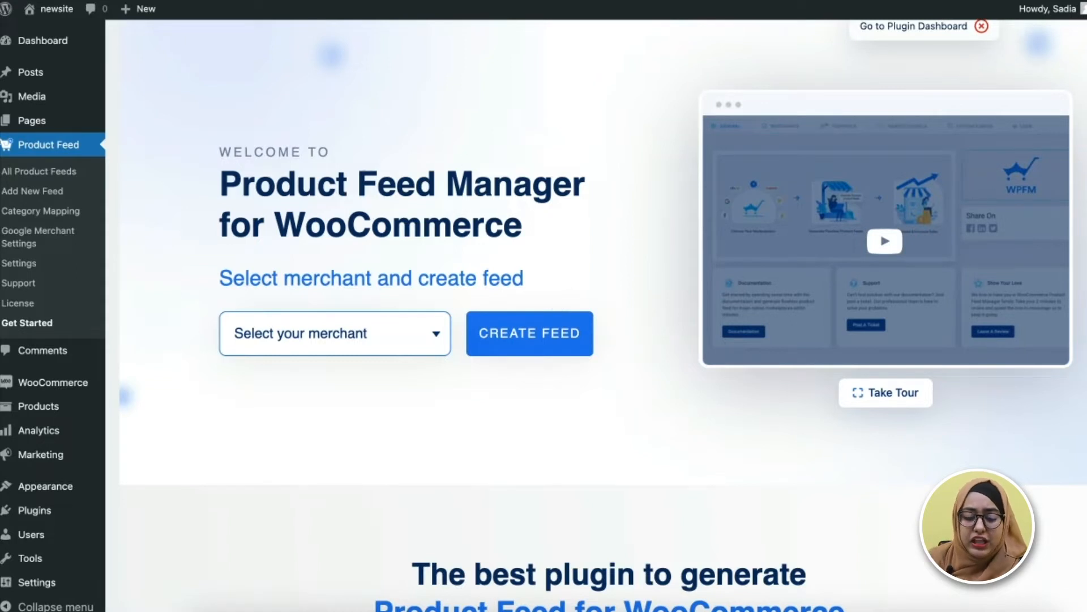
left_click(42, 40)
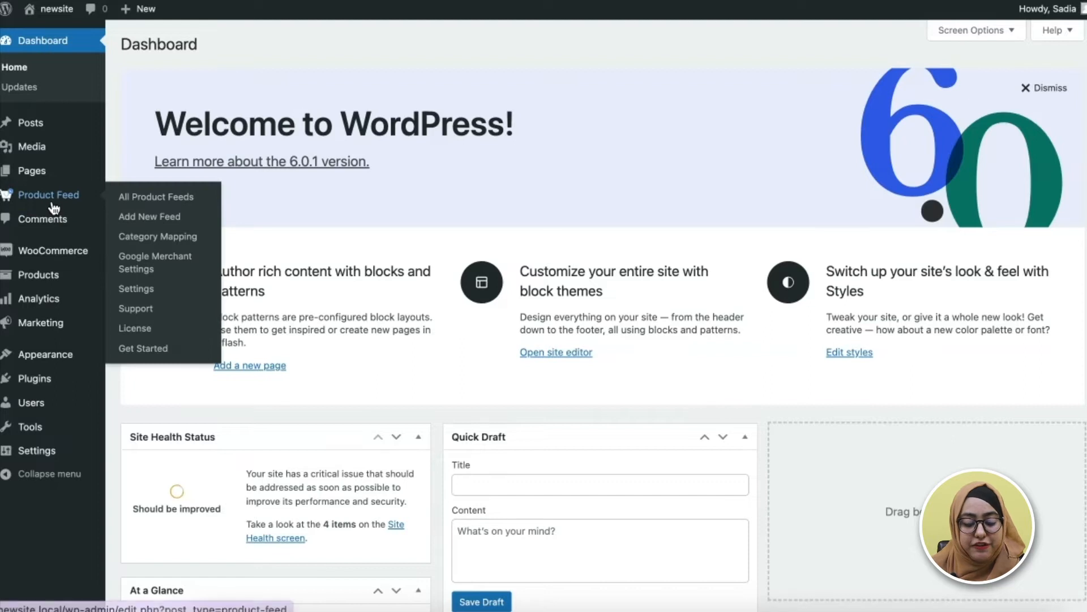
mouse_move(44, 201)
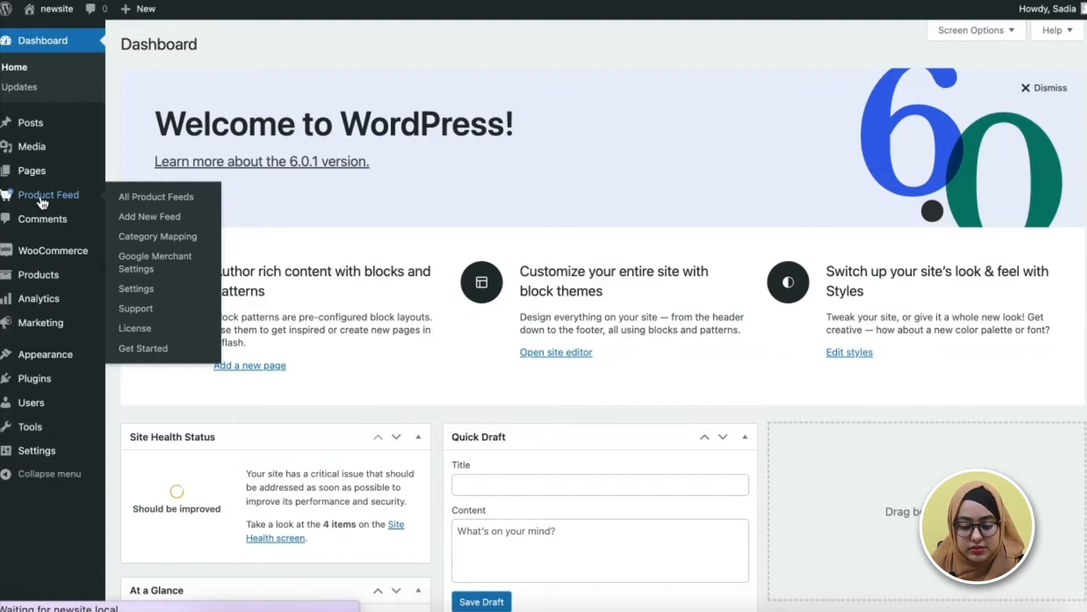
left_click(156, 197)
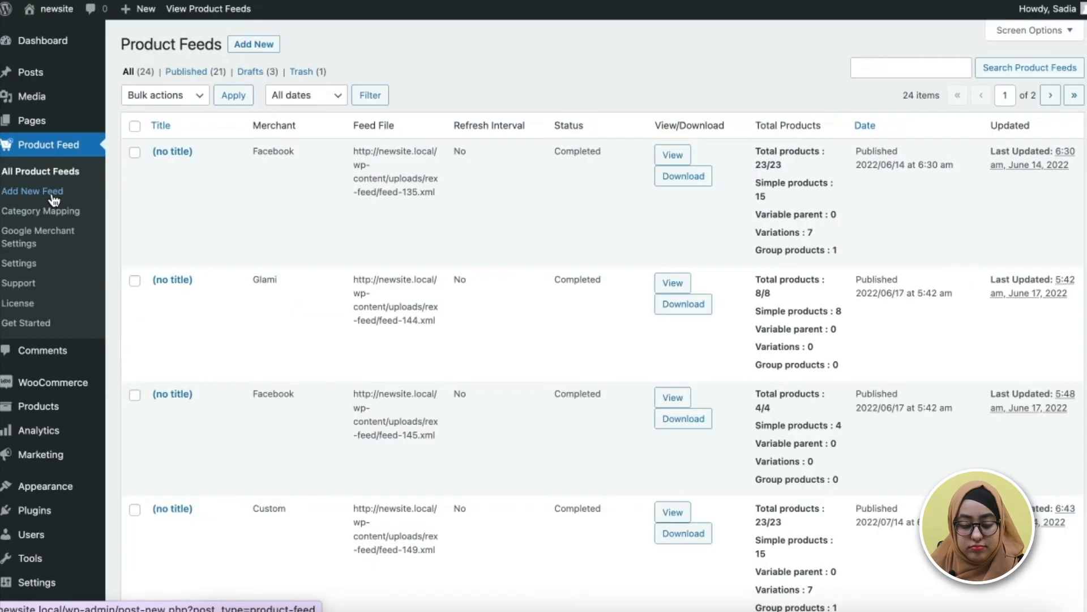
mouse_move(172, 154)
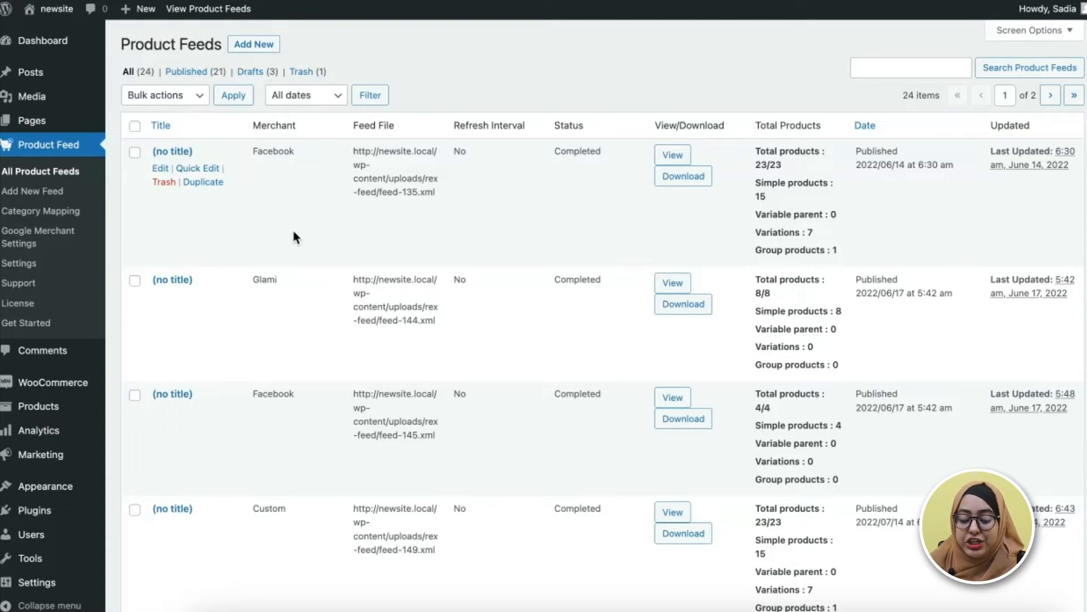
scroll("down", 3)
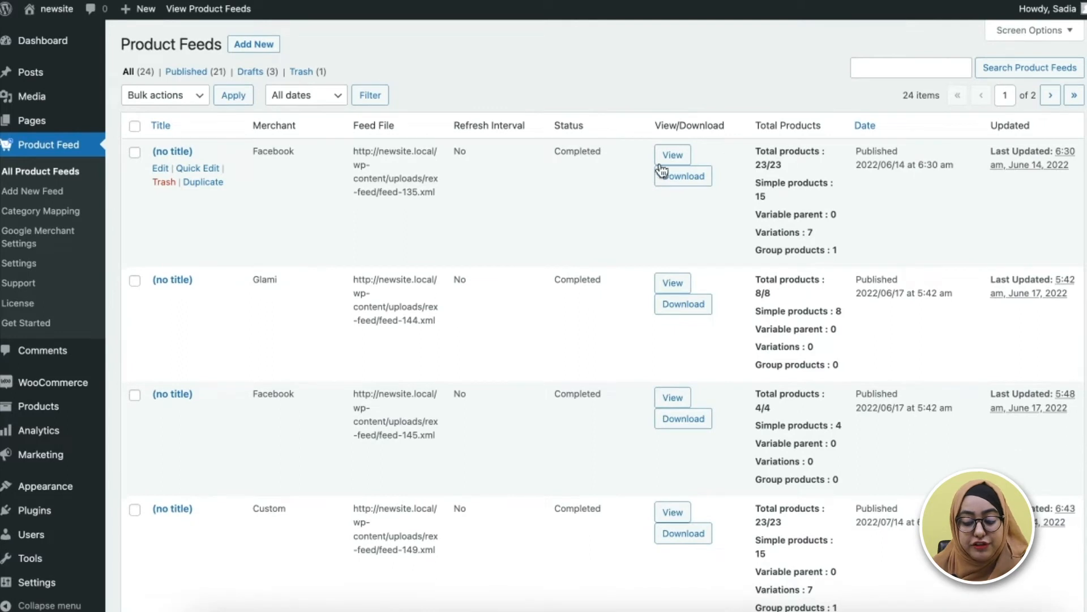
mouse_move(265, 171)
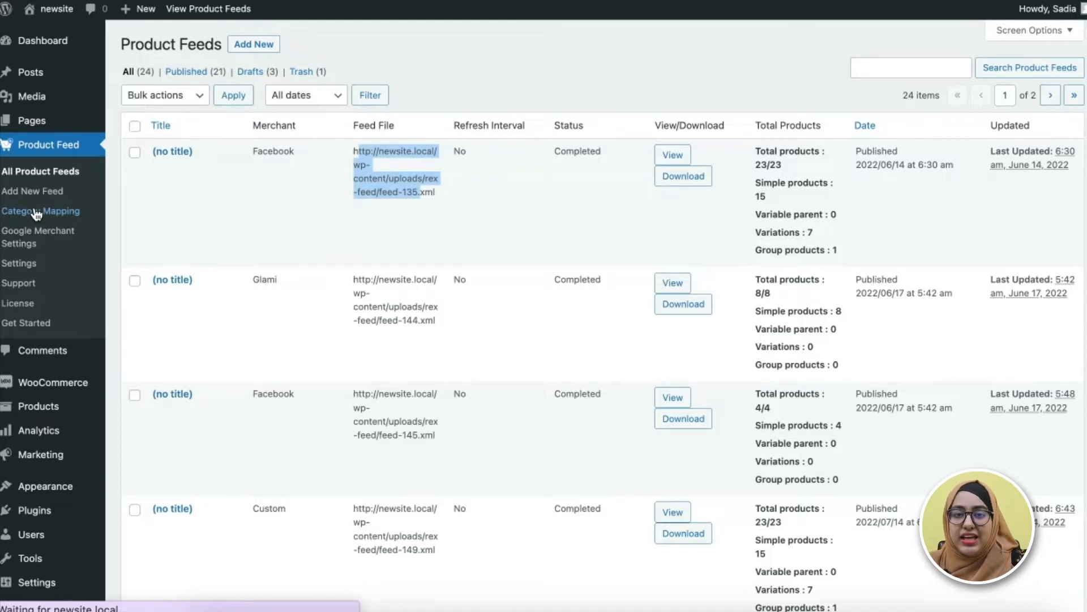
Bring up the Category Mapping page with an empty form for a new category map
left_click(40, 210)
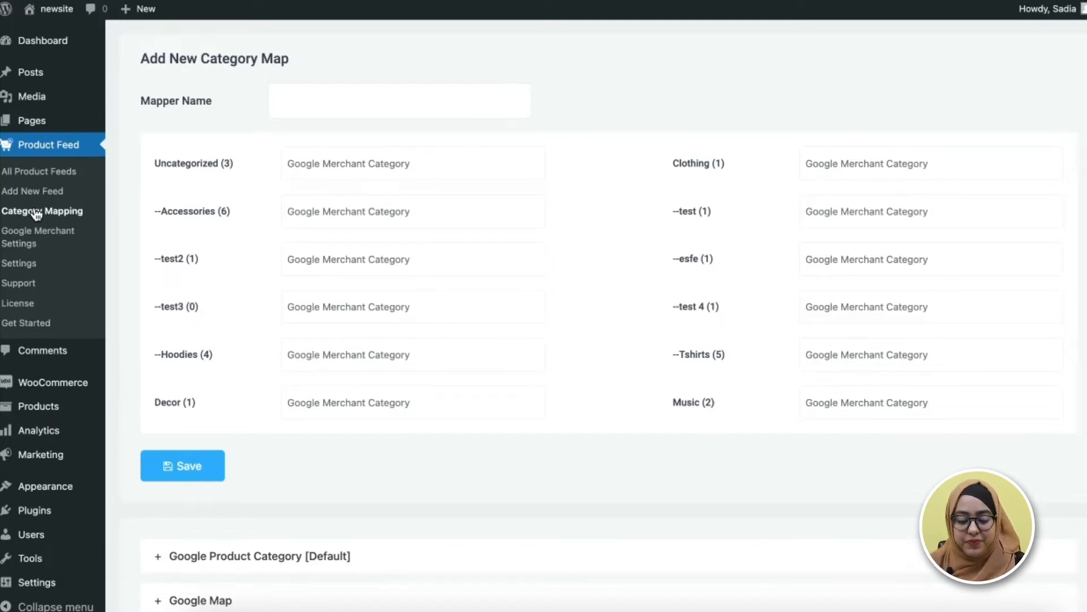
mouse_move(21, 237)
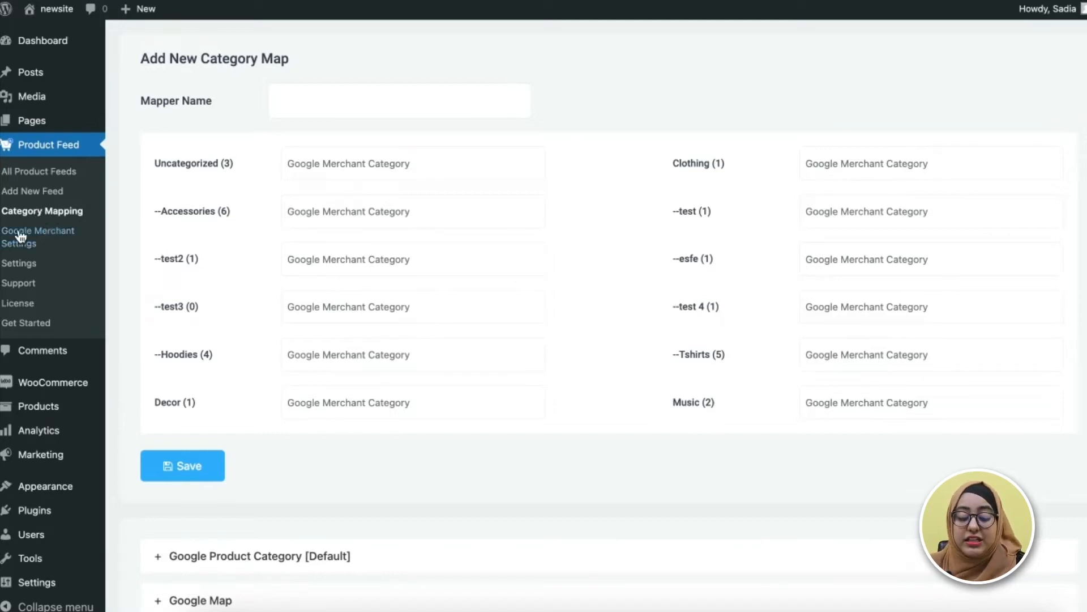
left_click(38, 237)
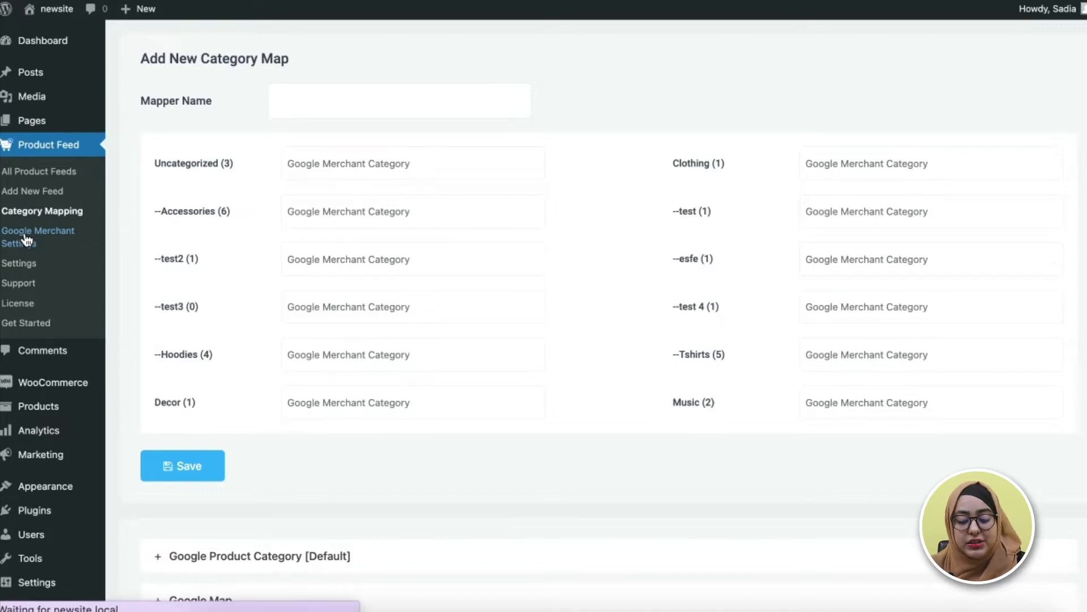
Show Google Merchant Settings with empty Client ID, Client Secret and Merchant ID fields
left_click(38, 230)
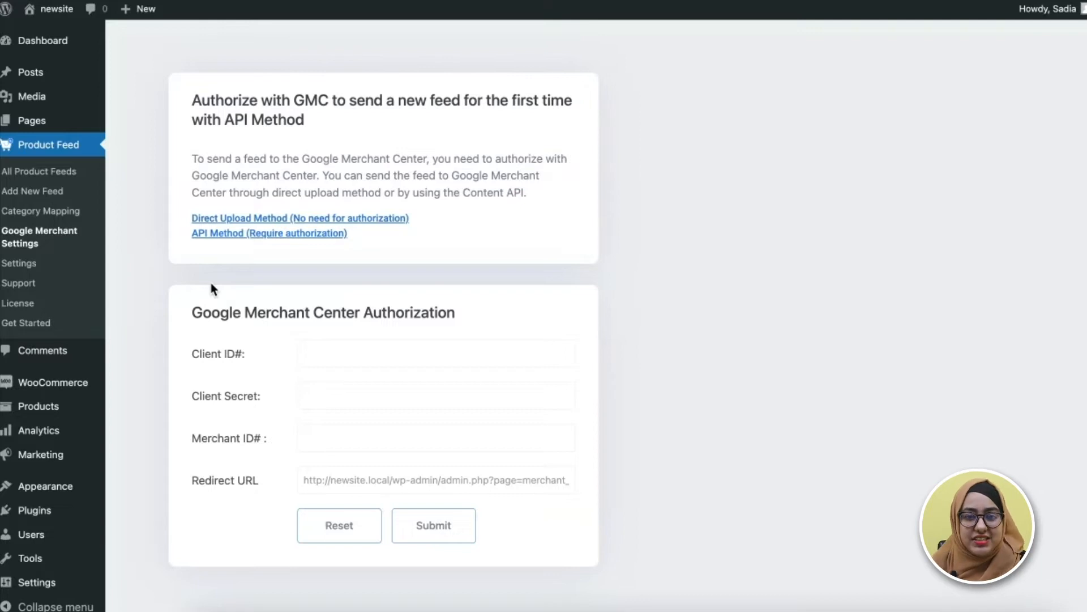
mouse_move(369, 381)
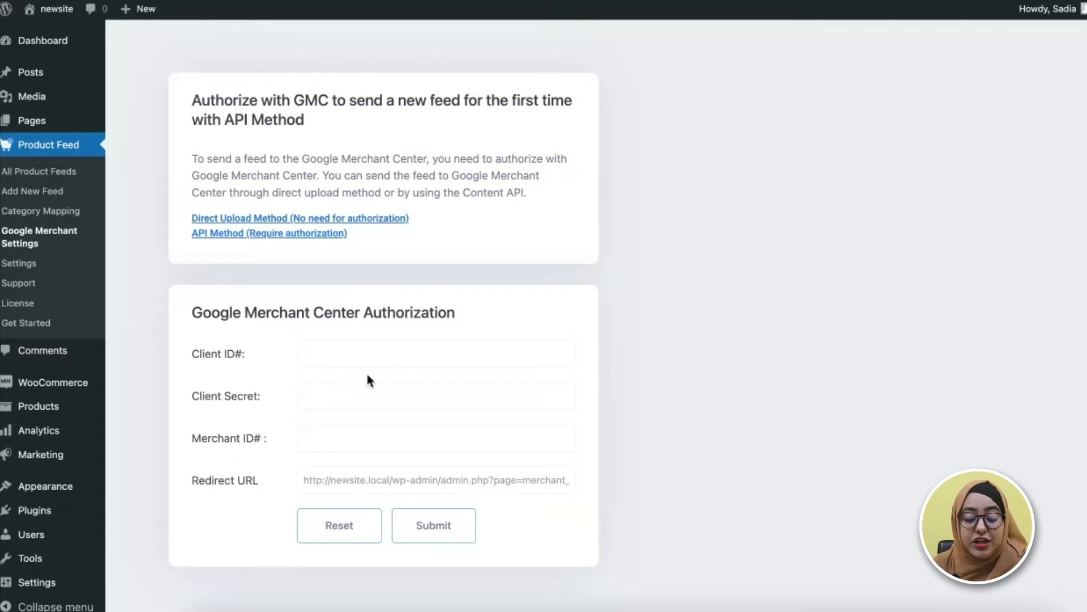
scroll("down", 3)
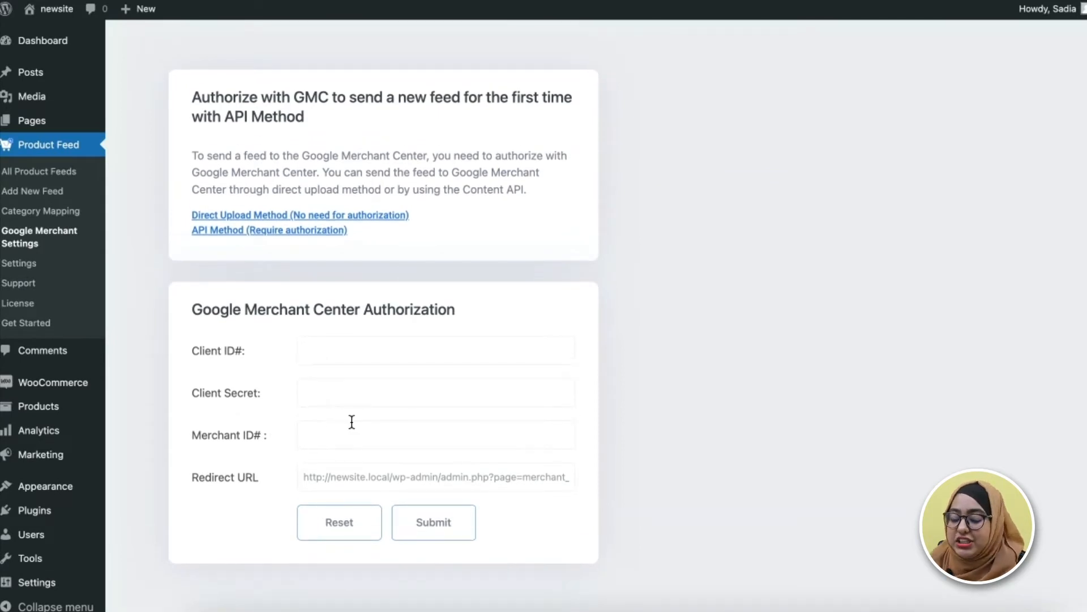
left_click(433, 522)
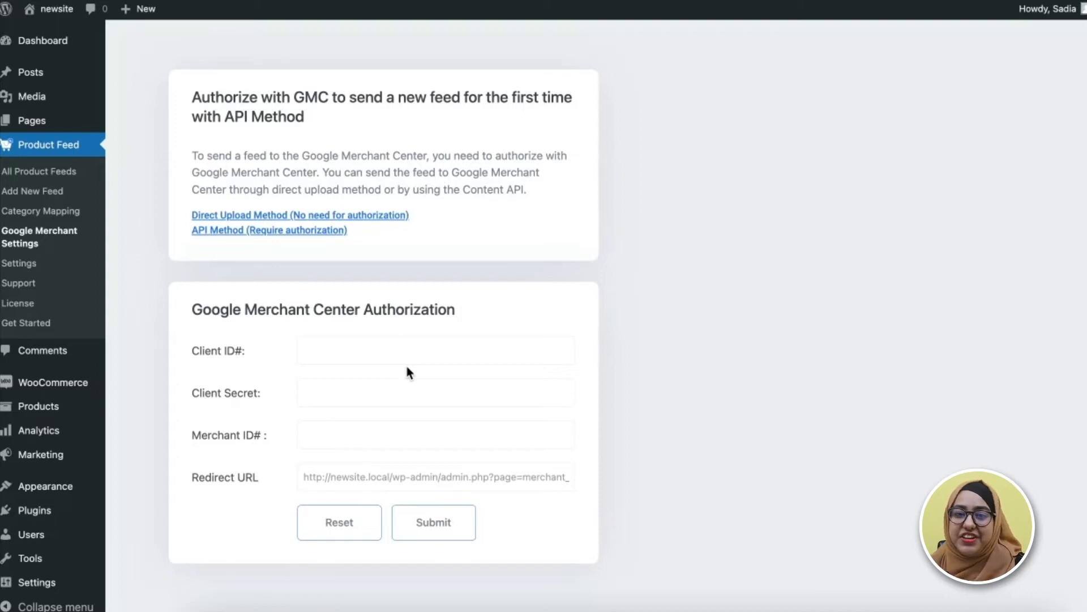
mouse_move(132, 315)
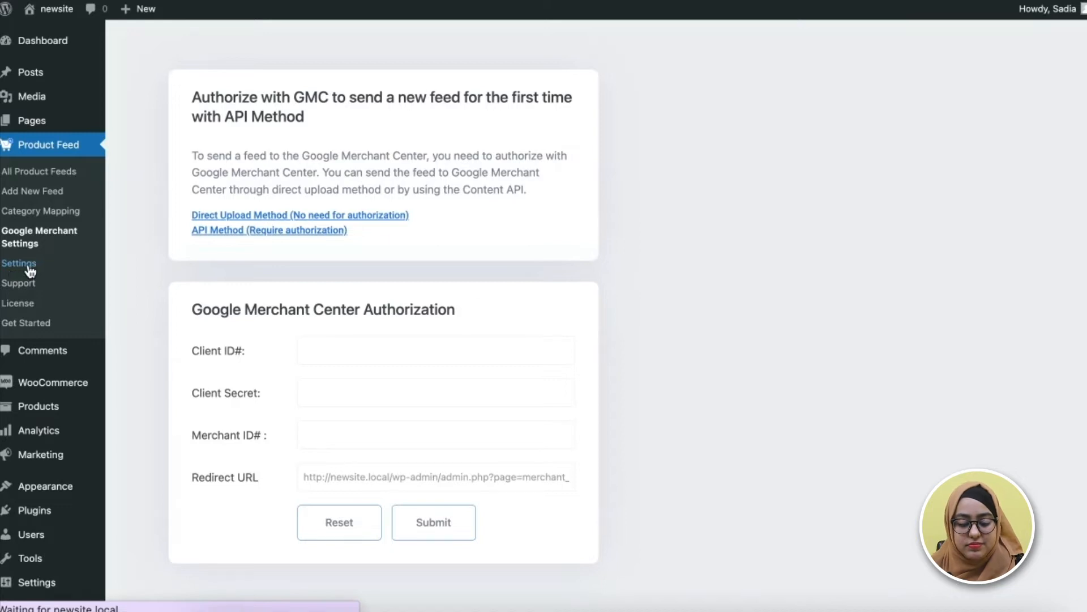
Go to the plugin's general Settings and review the Controls options
left_click(19, 262)
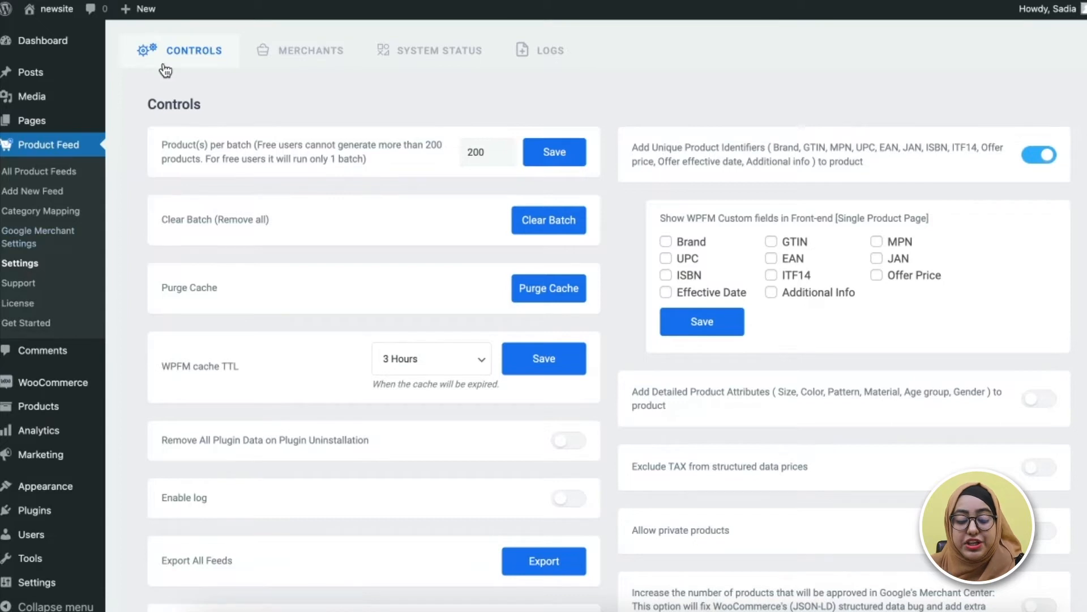
mouse_move(187, 69)
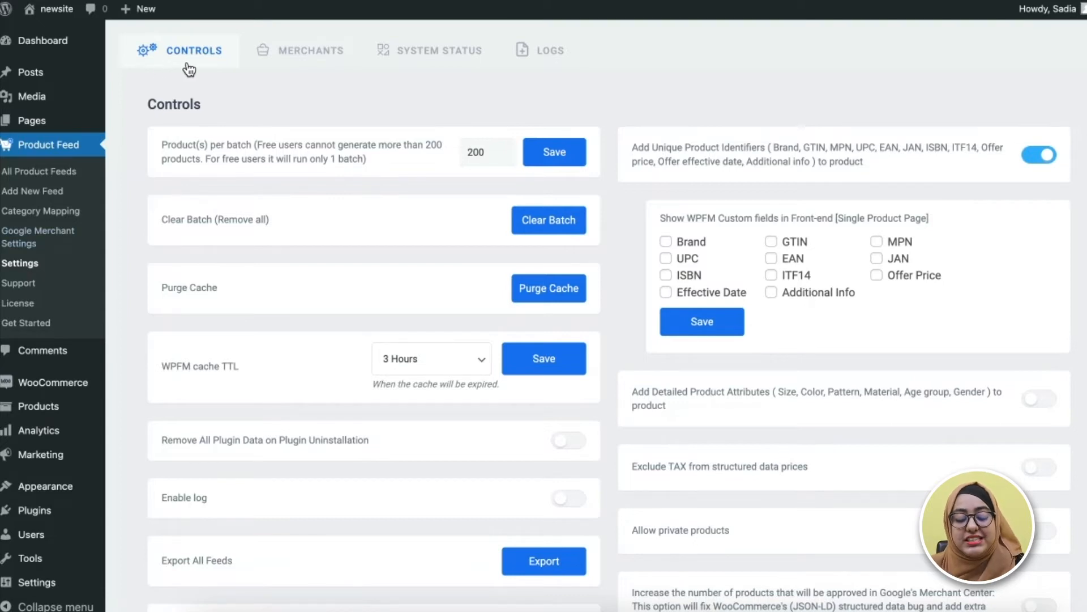
mouse_move(249, 88)
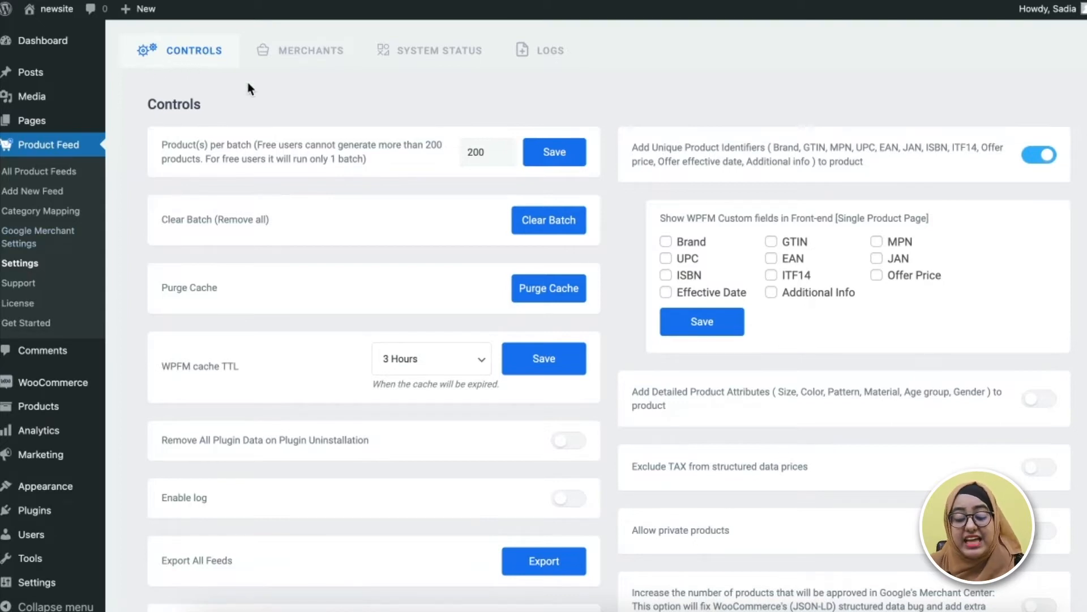
scroll("down", 3)
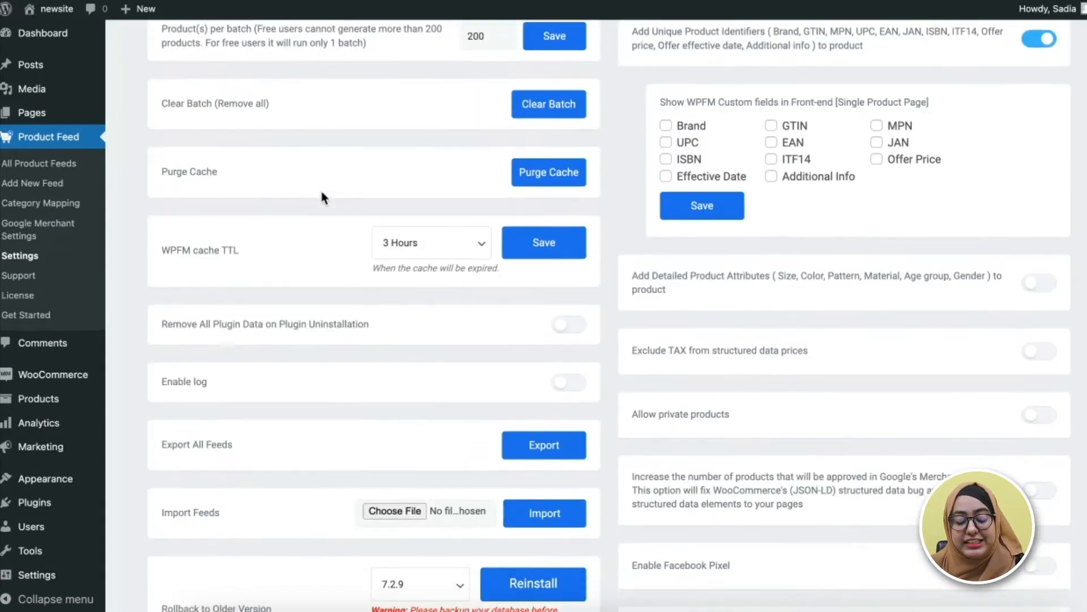
scroll("down", 3)
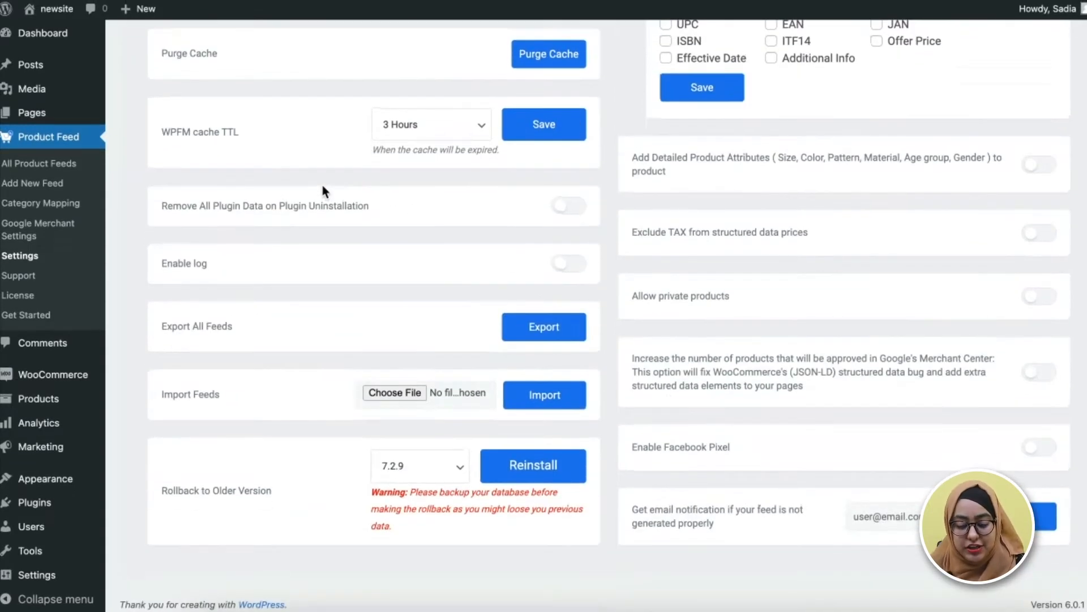
mouse_move(517, 336)
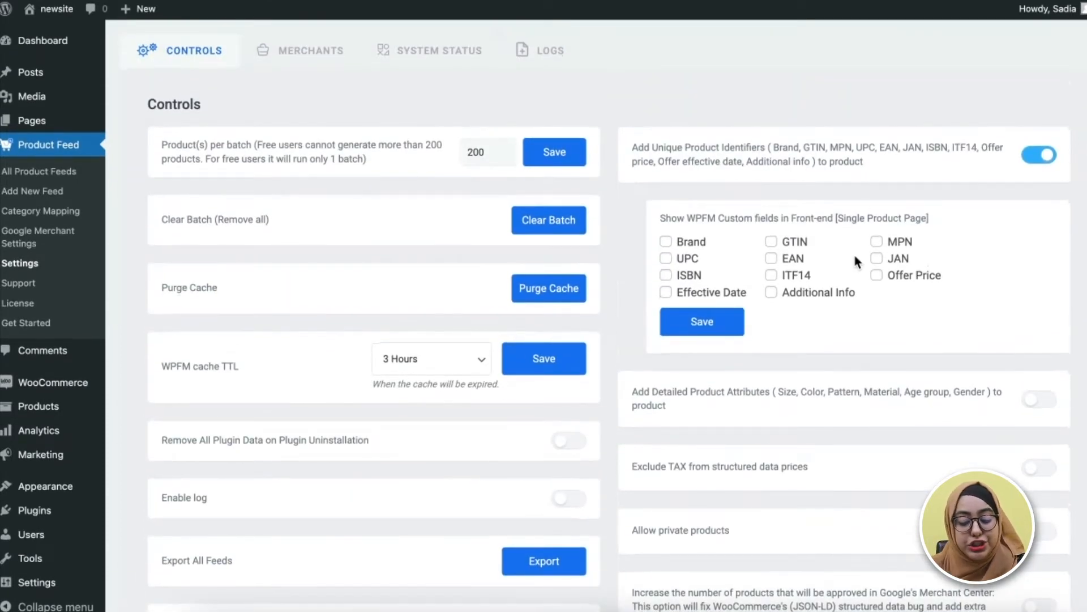
mouse_move(497, 96)
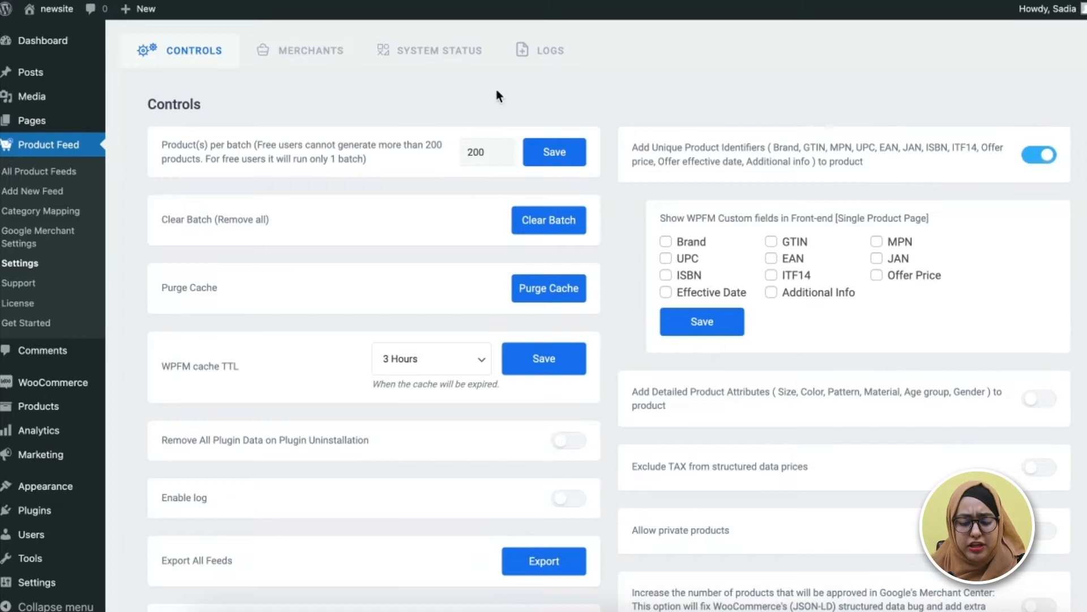
Browse the Merchants tab listing available merchants from Custom to Otto, each with Generate
left_click(311, 51)
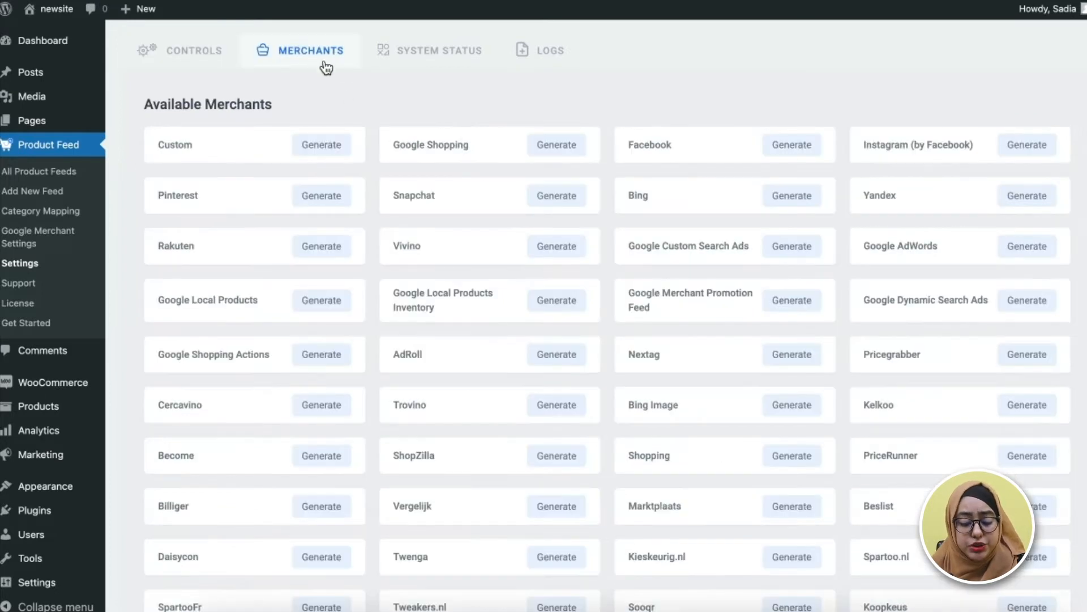
scroll("down", 3)
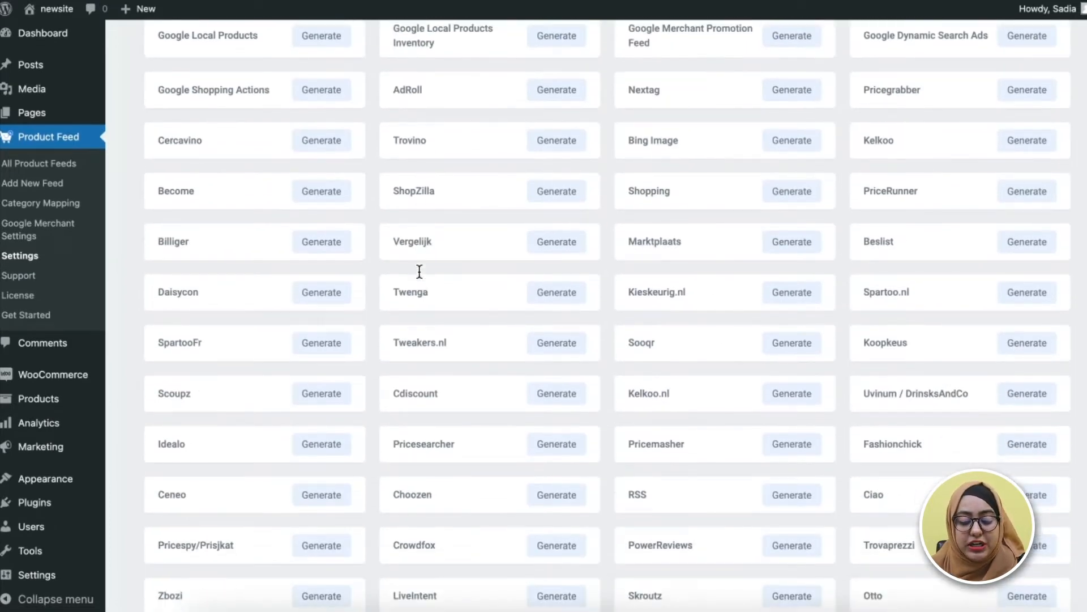
scroll("up", 3)
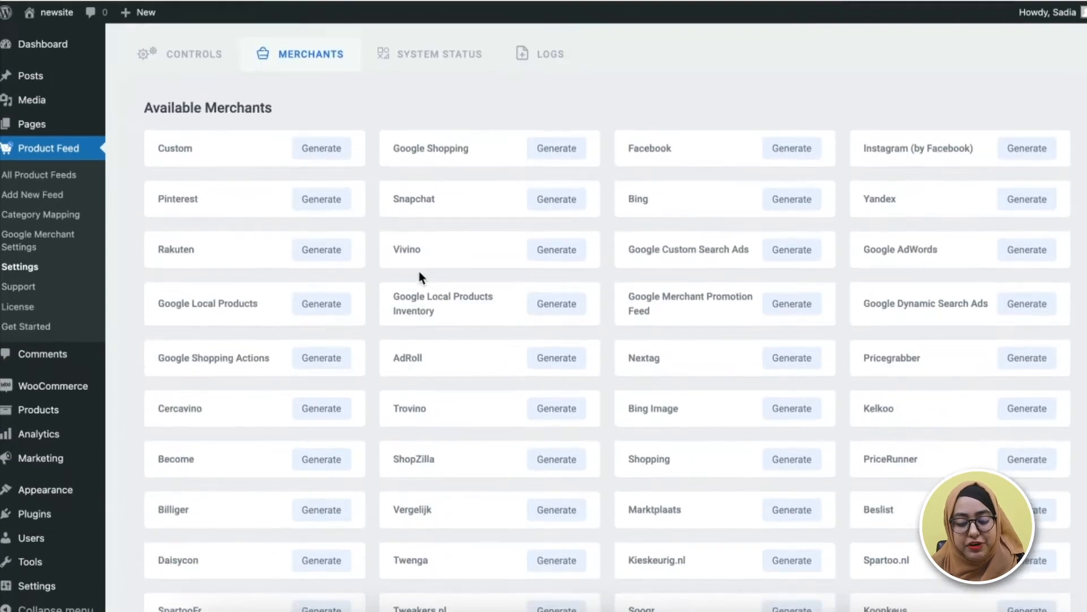
Review the System Status report of plugin, WordPress, PHP and server details
left_click(439, 54)
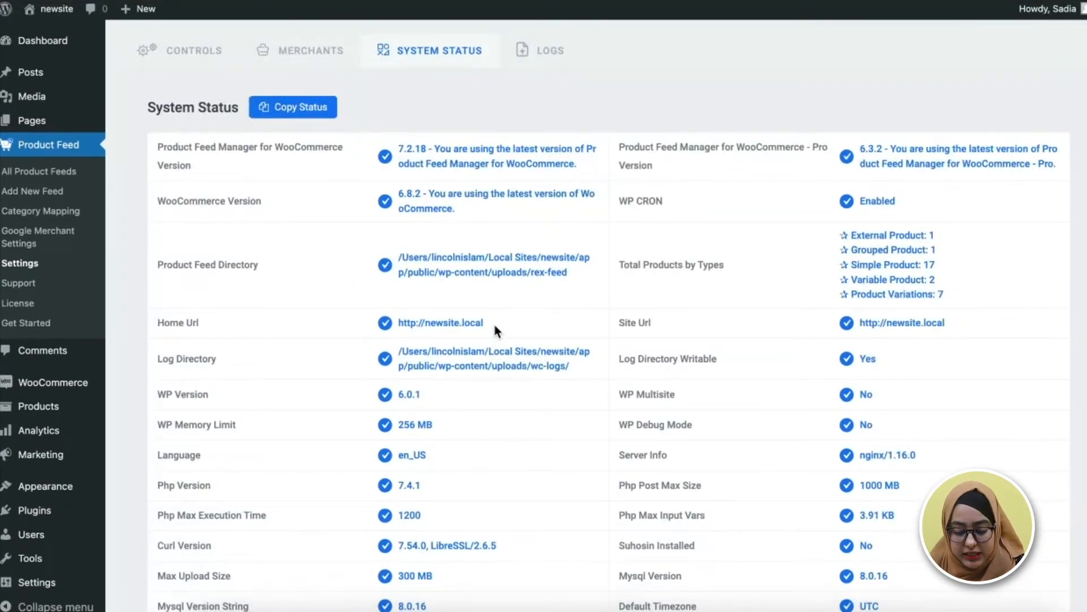
scroll("down", 3)
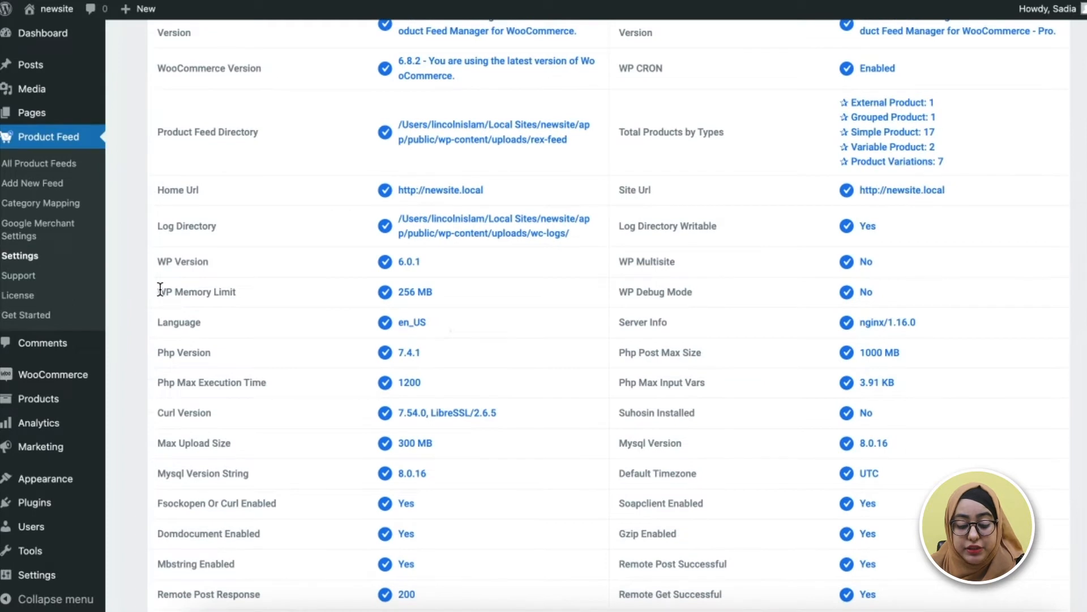
mouse_move(167, 352)
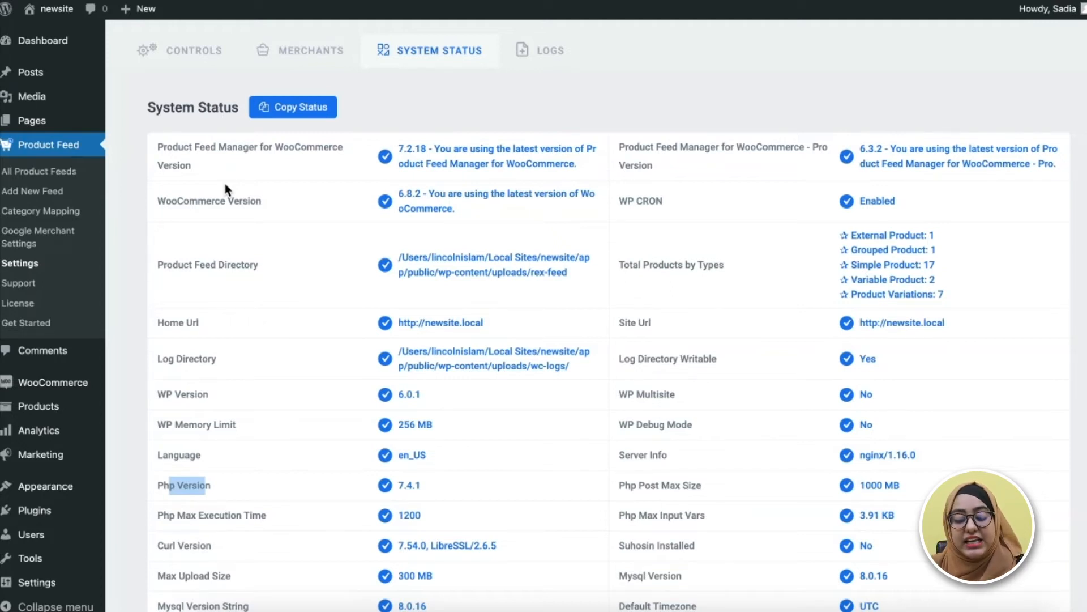
mouse_move(571, 295)
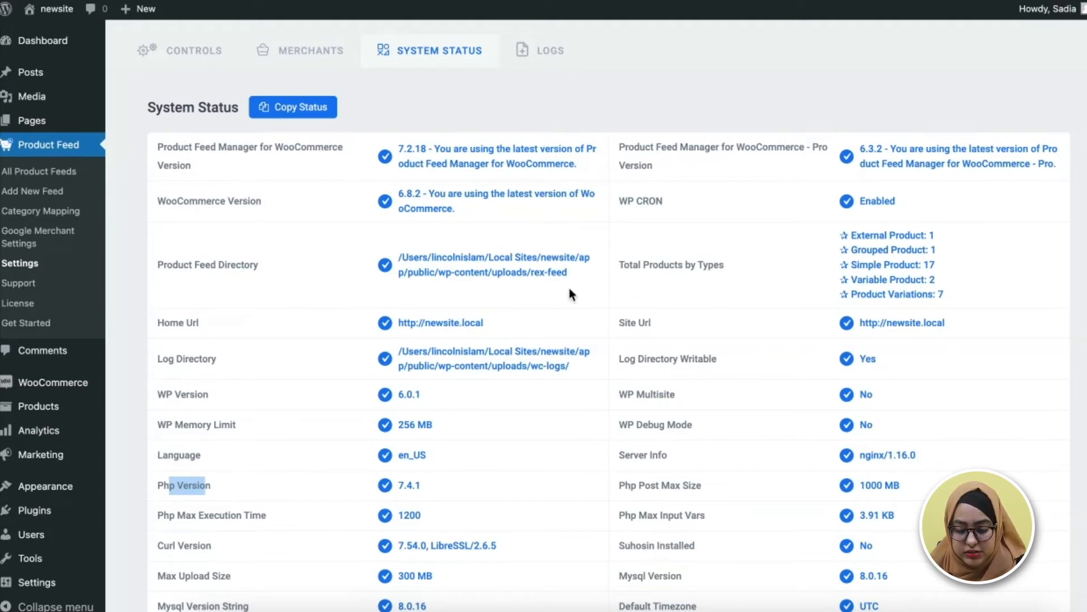
mouse_move(396, 201)
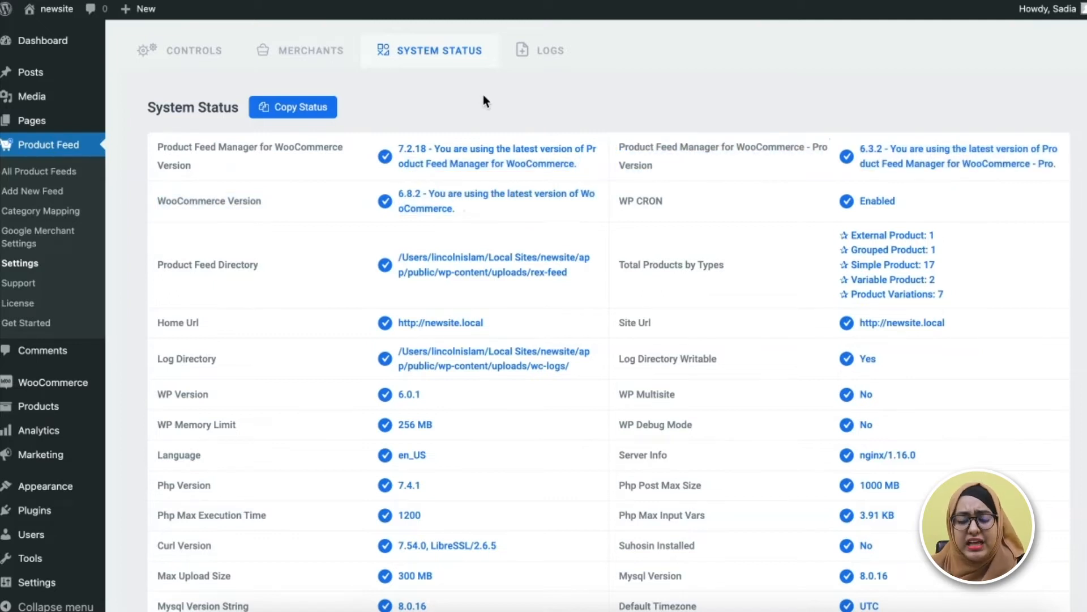
left_click(542, 51)
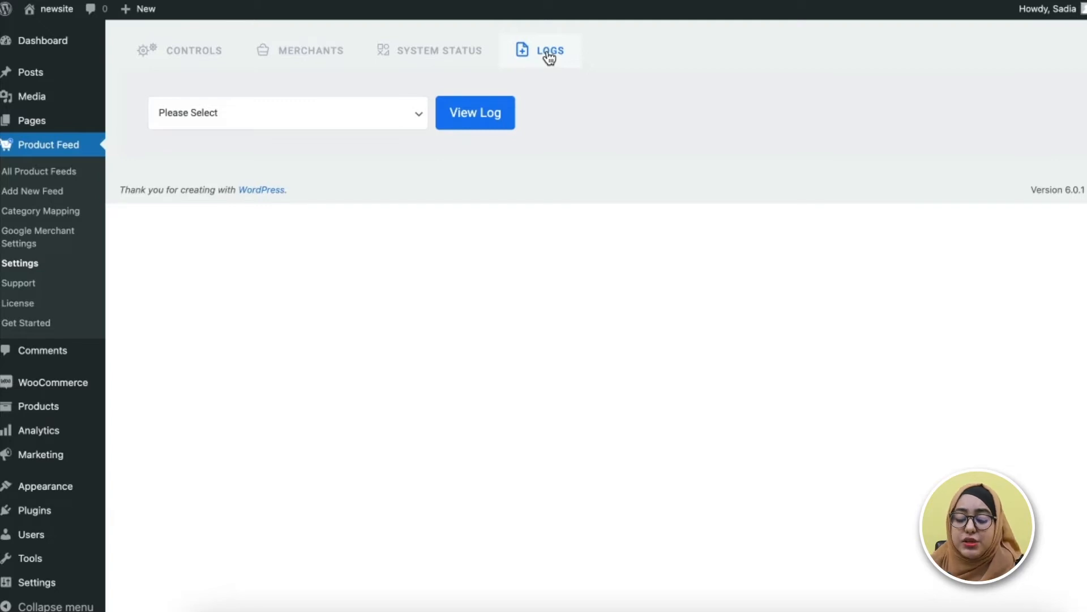
mouse_move(597, 266)
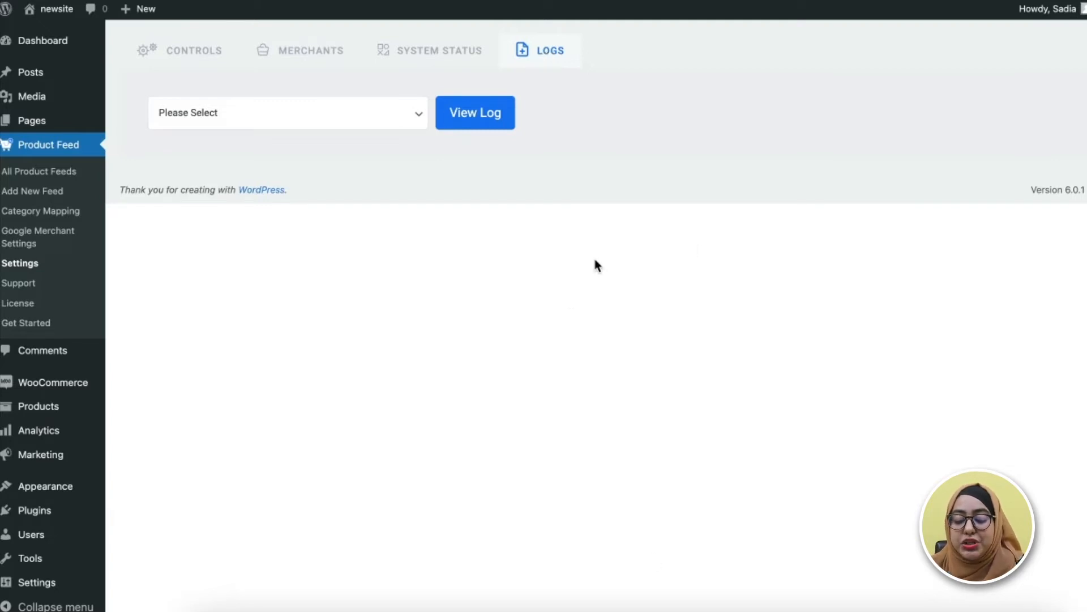
mouse_move(567, 297)
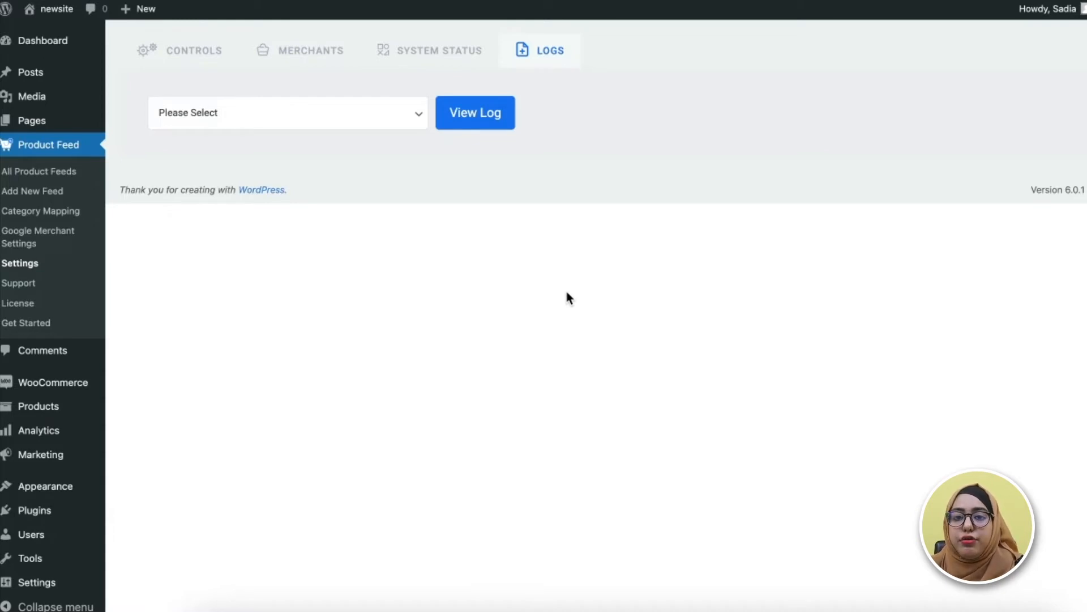
mouse_move(579, 192)
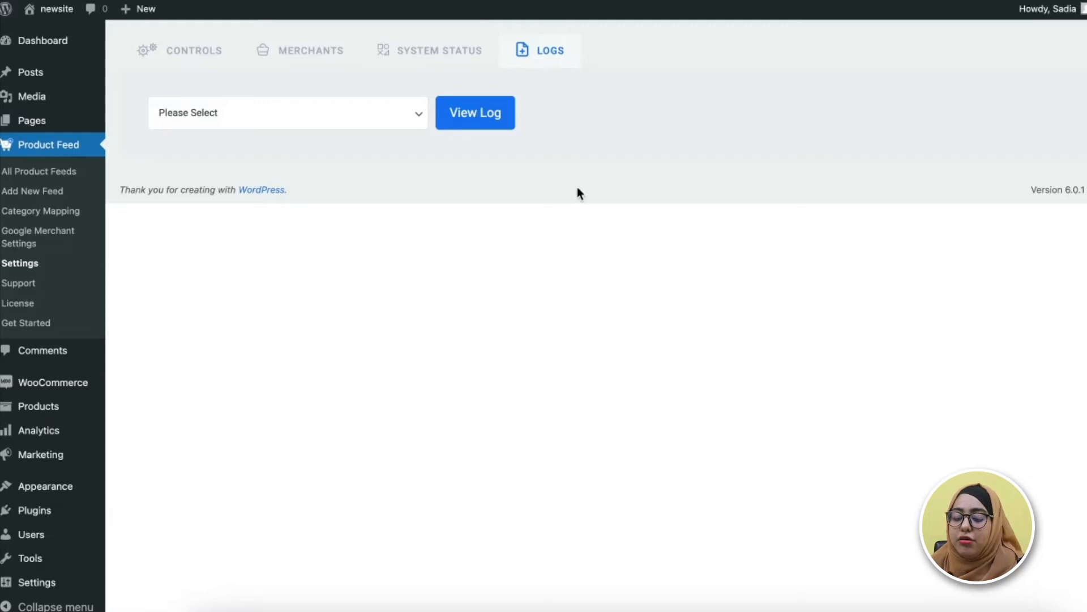
mouse_move(554, 170)
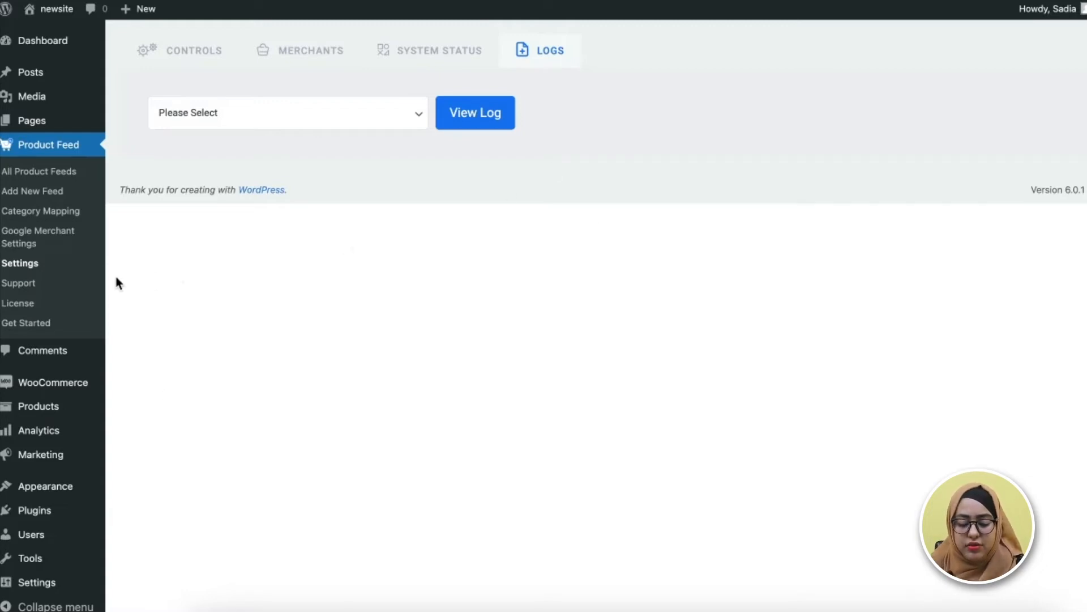
mouse_move(25, 283)
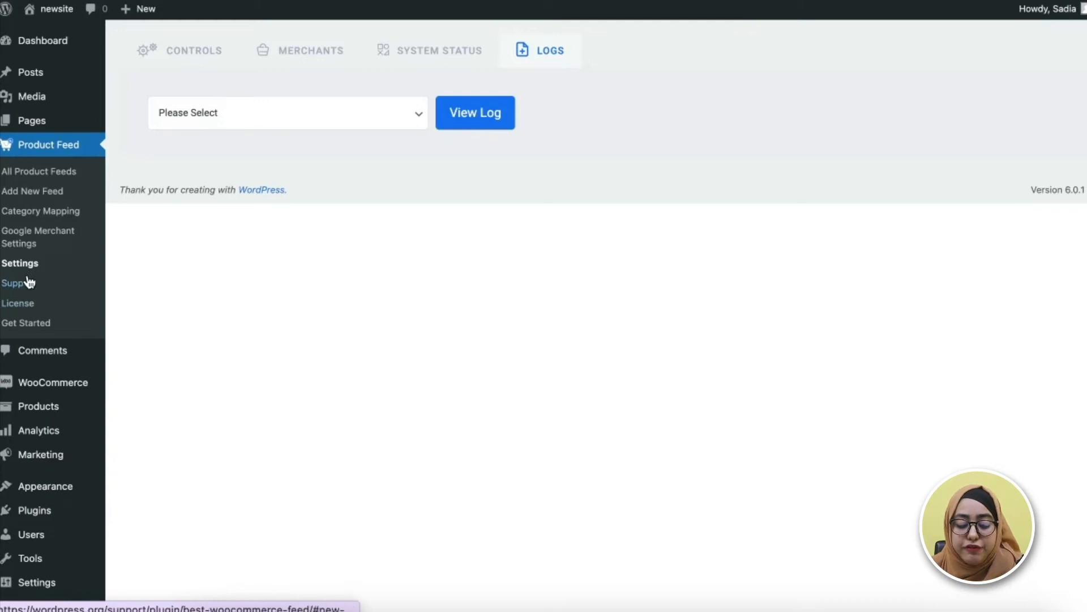
left_click(11, 282)
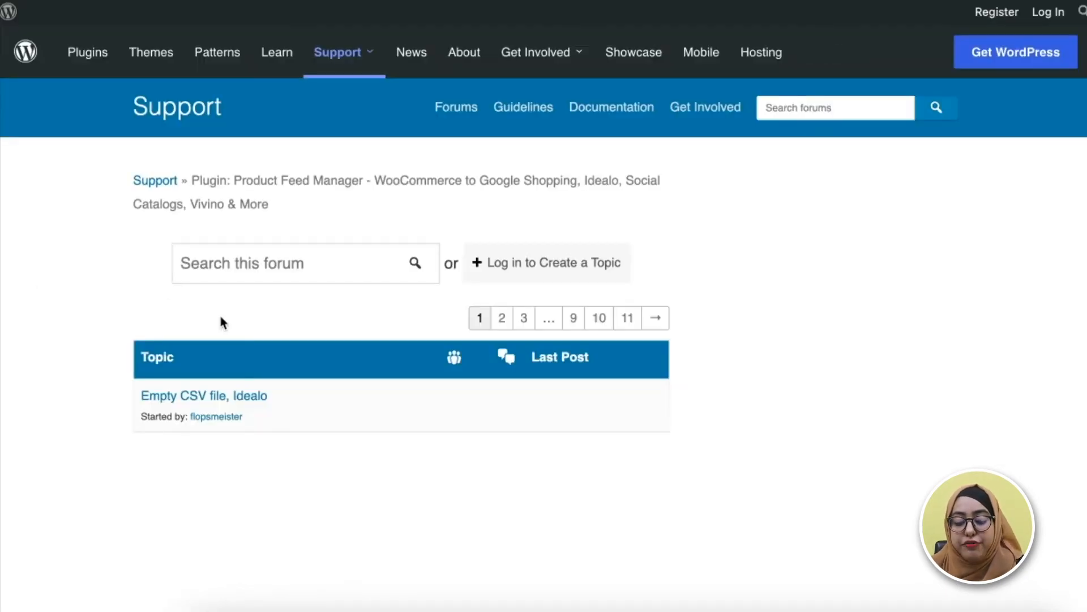
scroll("down", 3)
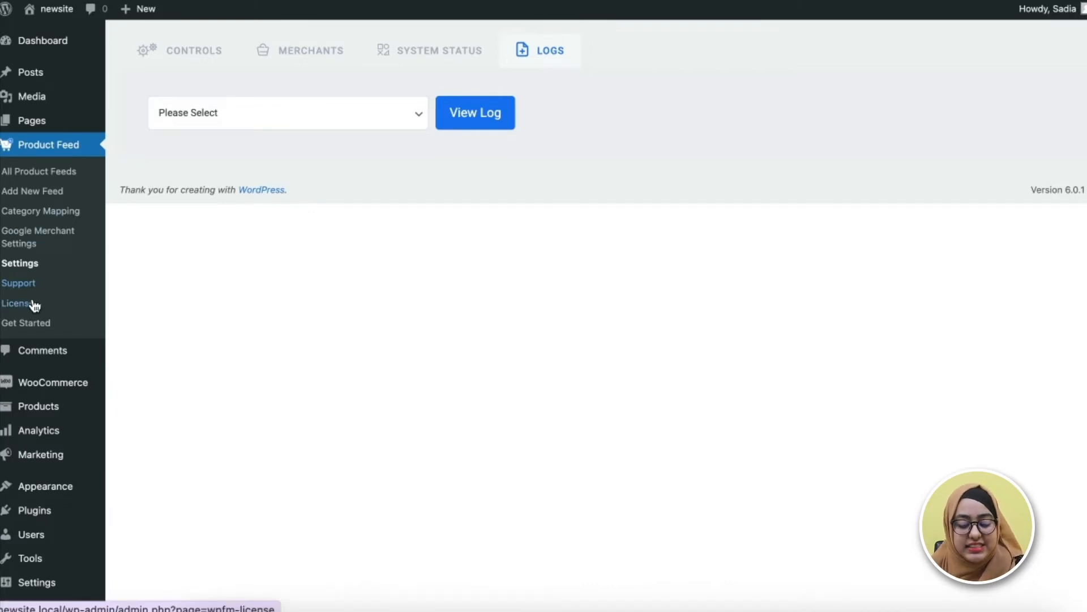
Show the License page with the activated license key
left_click(17, 303)
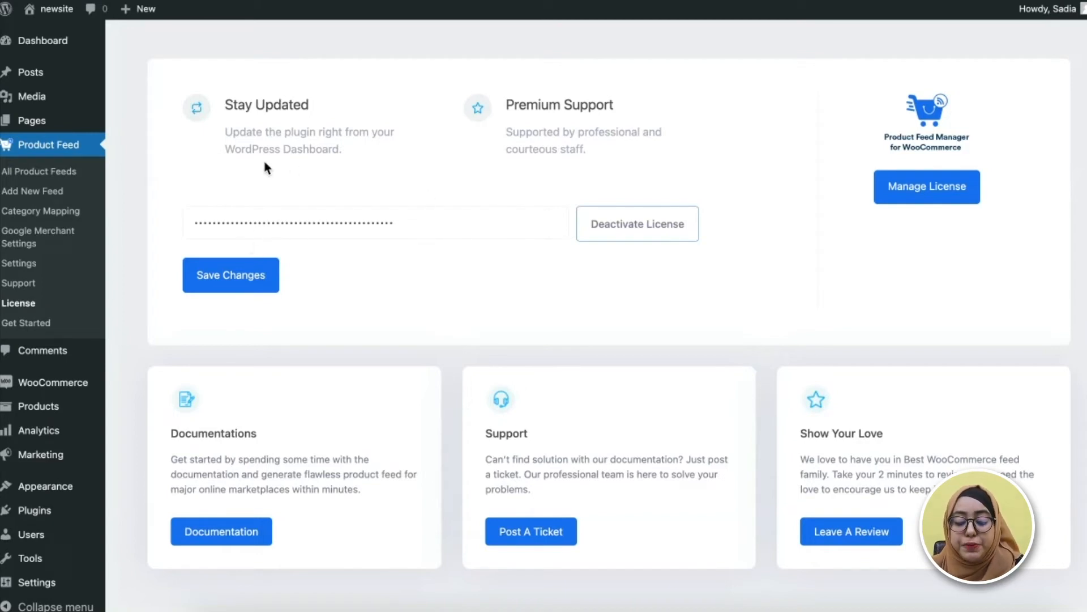
mouse_move(351, 206)
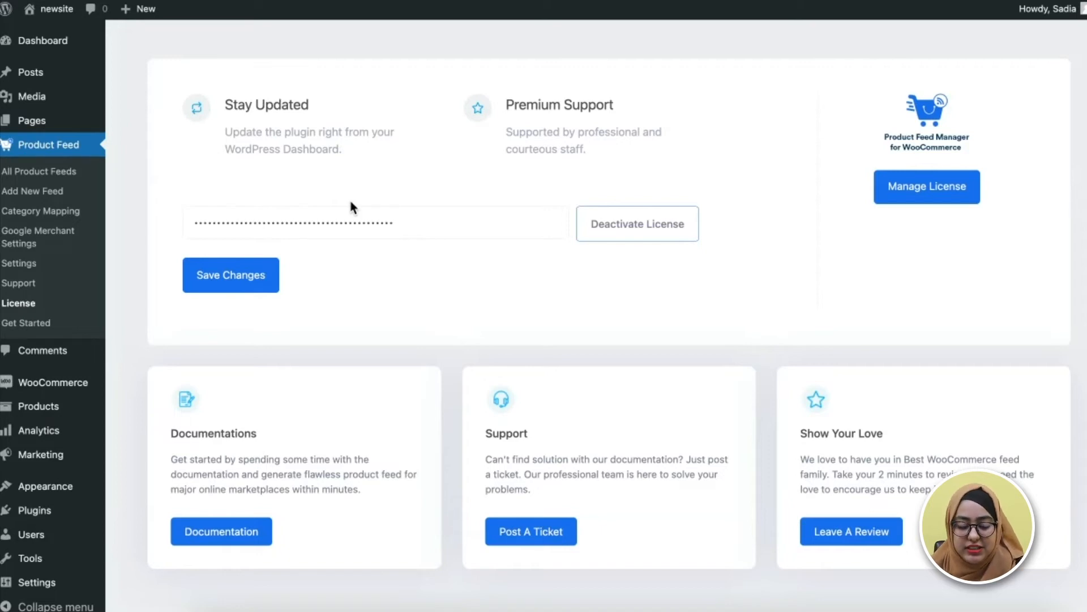
mouse_move(31, 331)
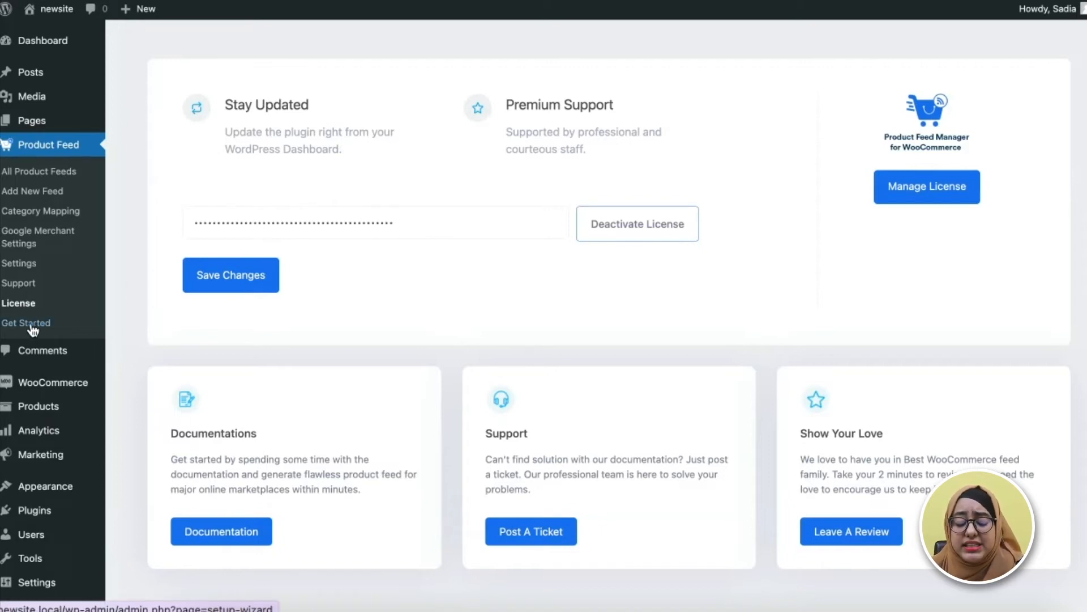
Browse the Get Started welcome page offering merchant selection, feed creation and a guided tour
left_click(26, 322)
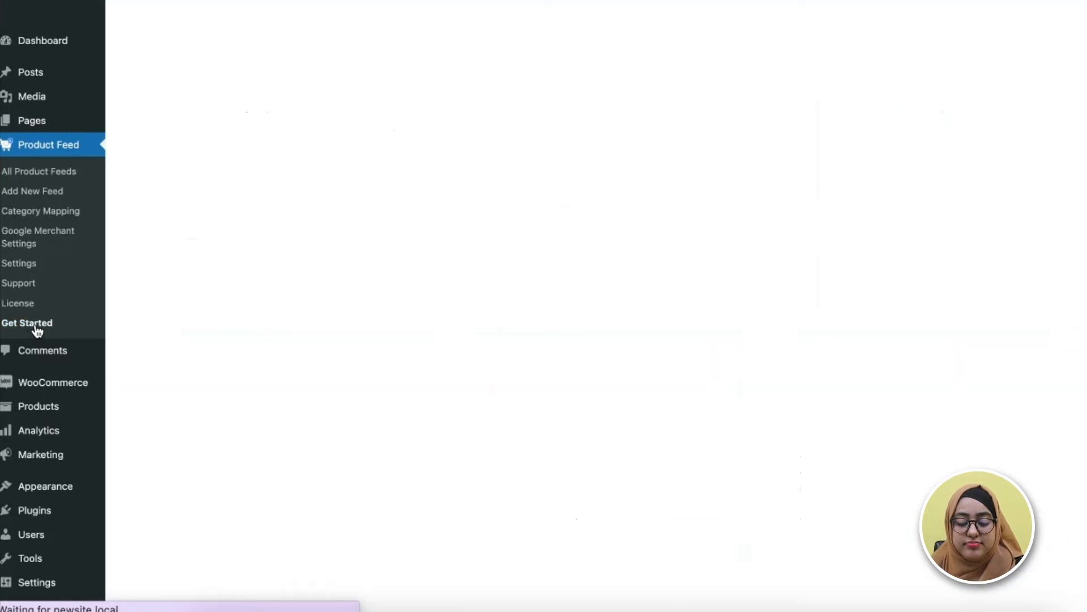
left_click(26, 322)
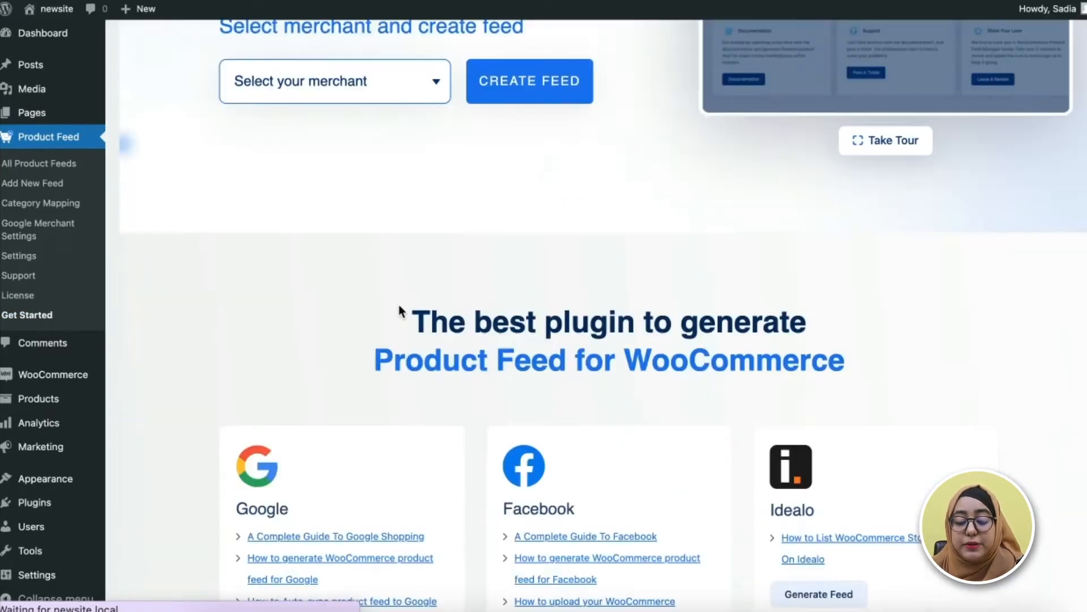
scroll("down", 3)
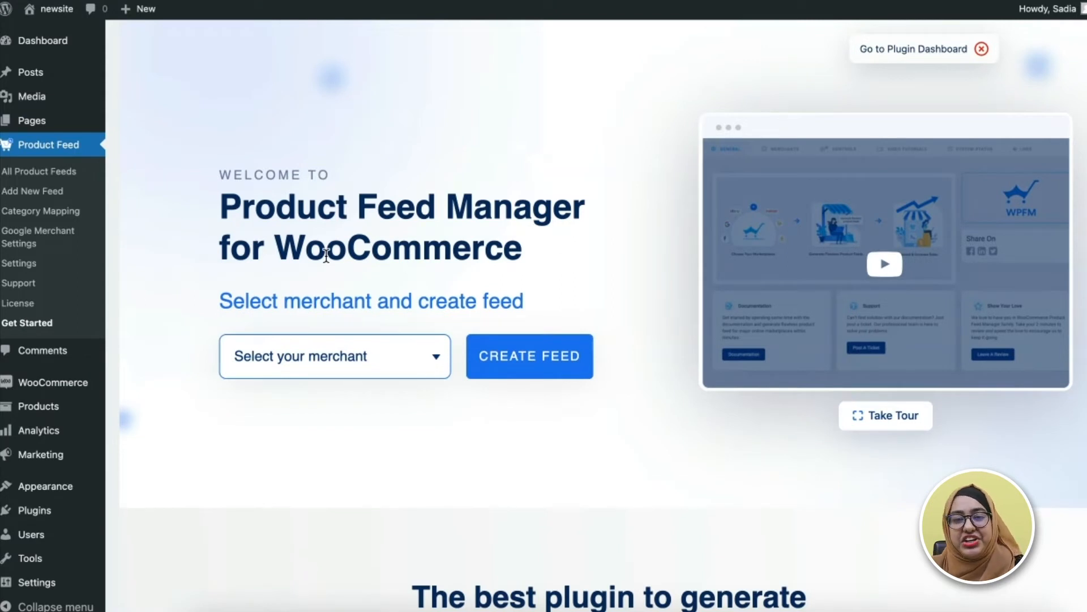
mouse_move(165, 179)
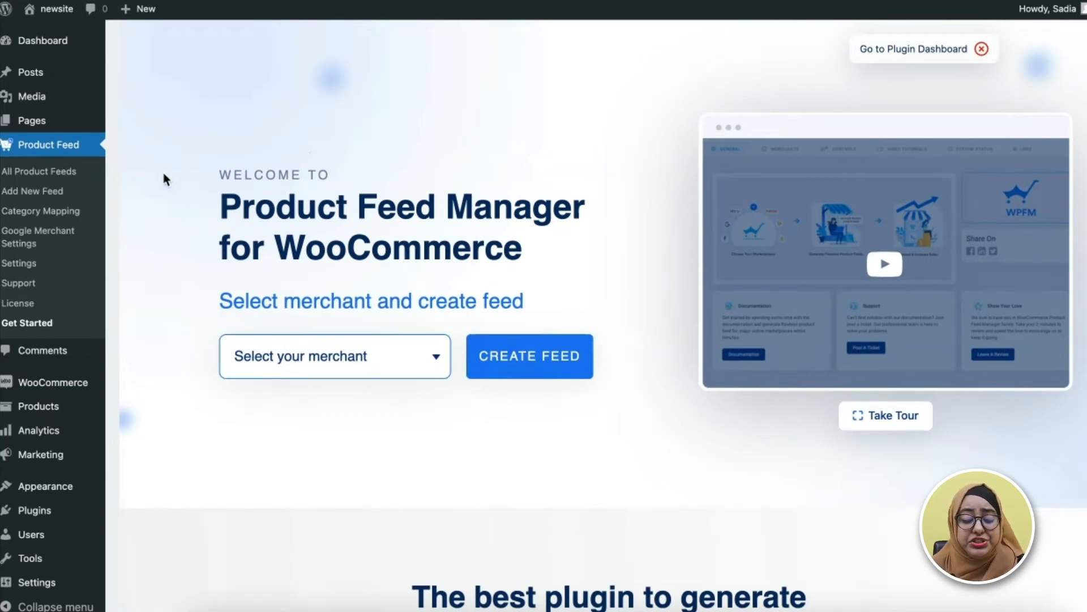
mouse_move(27, 196)
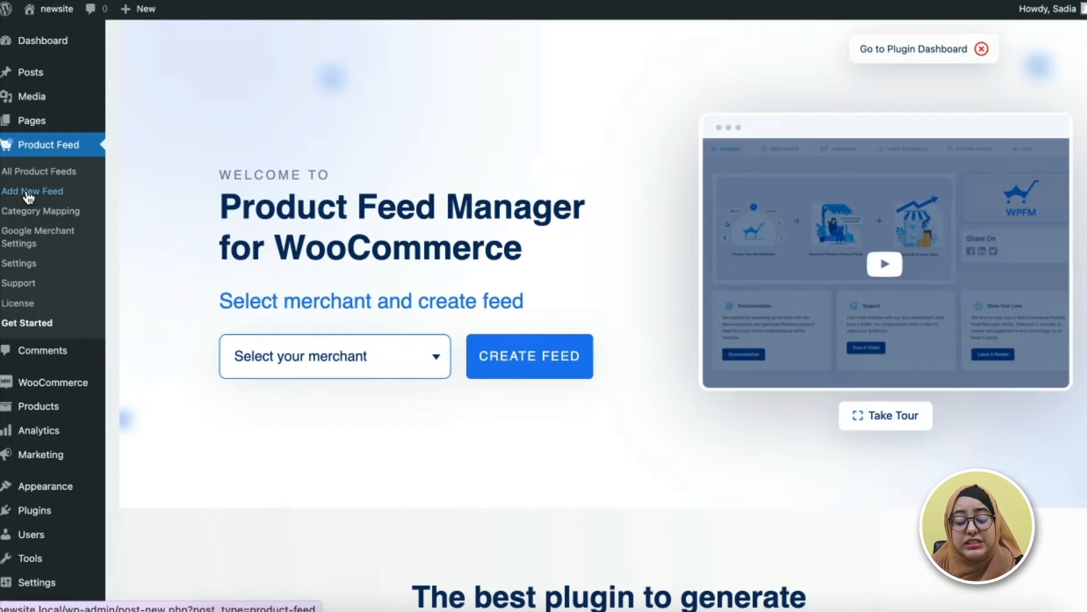
Start a new product feed titled 'test feed' and choose Google Shopping as merchant
left_click(33, 191)
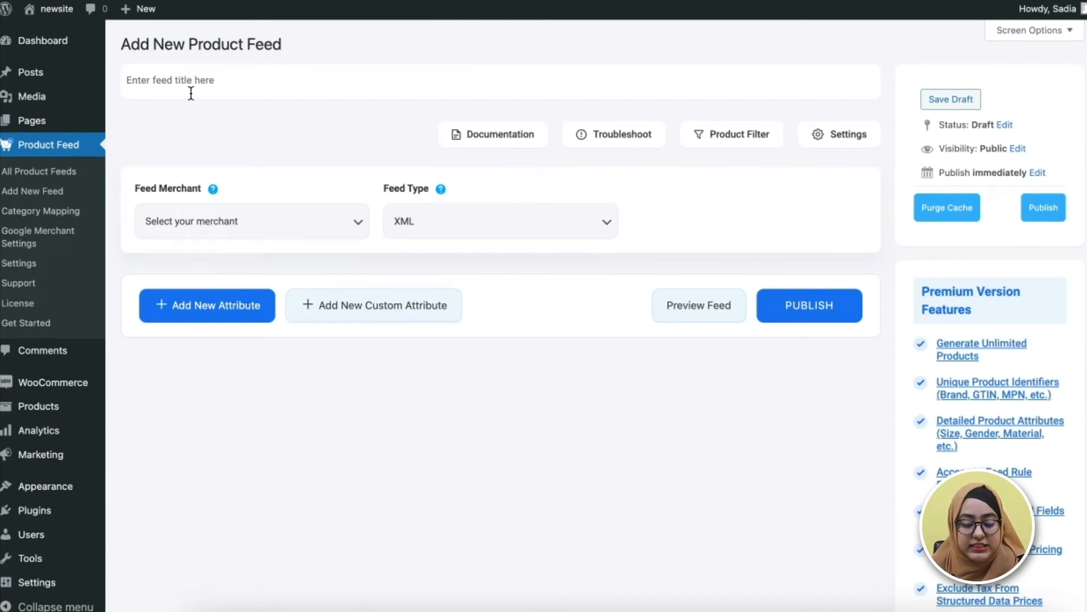
type("t")
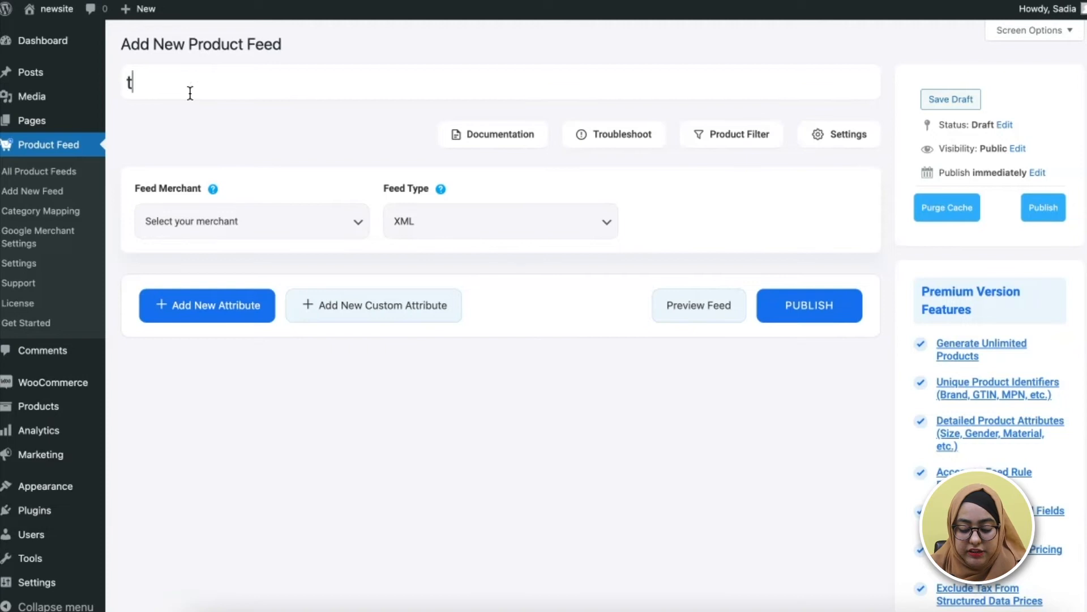
type("est feed")
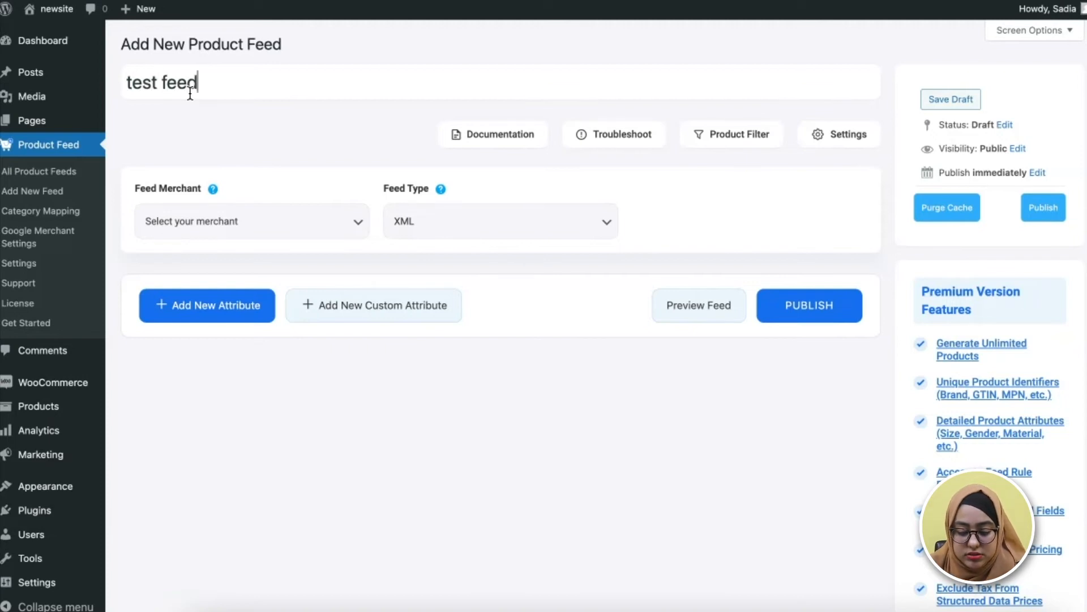
mouse_move(178, 230)
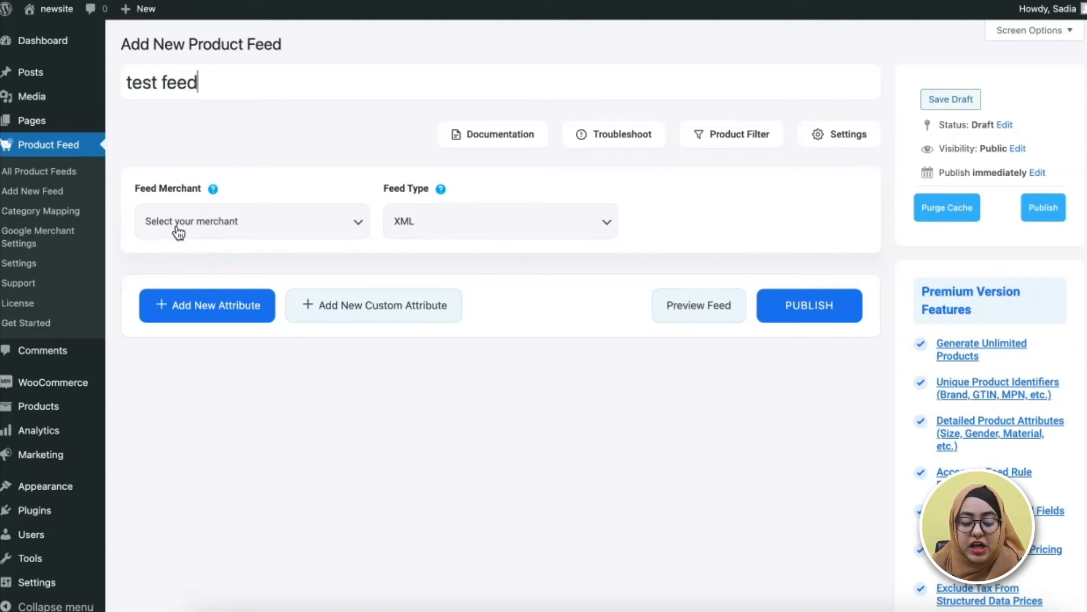
left_click(252, 221)
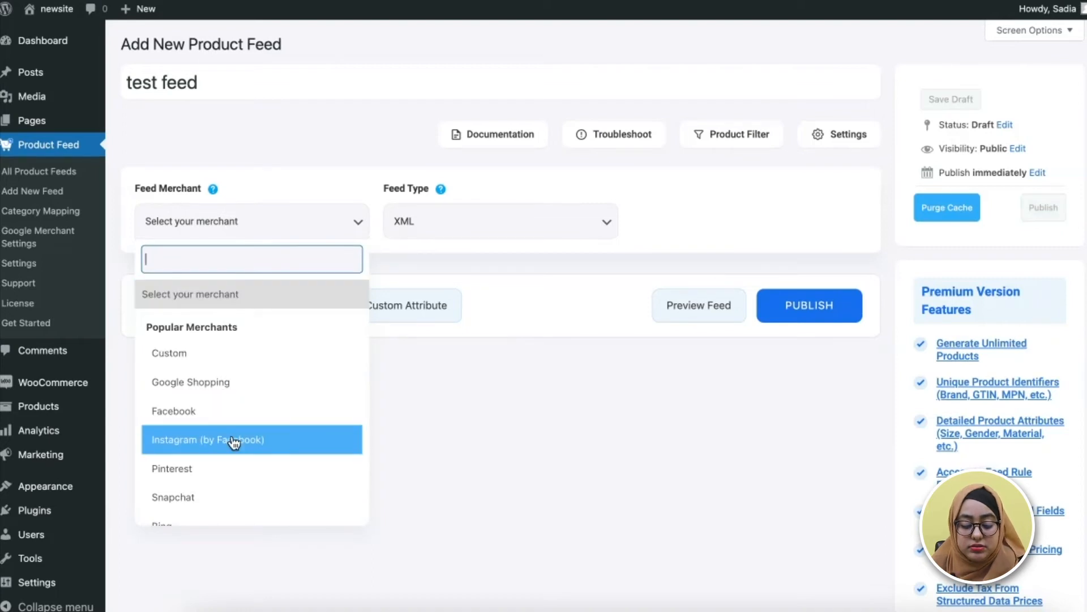
scroll("down", 3)
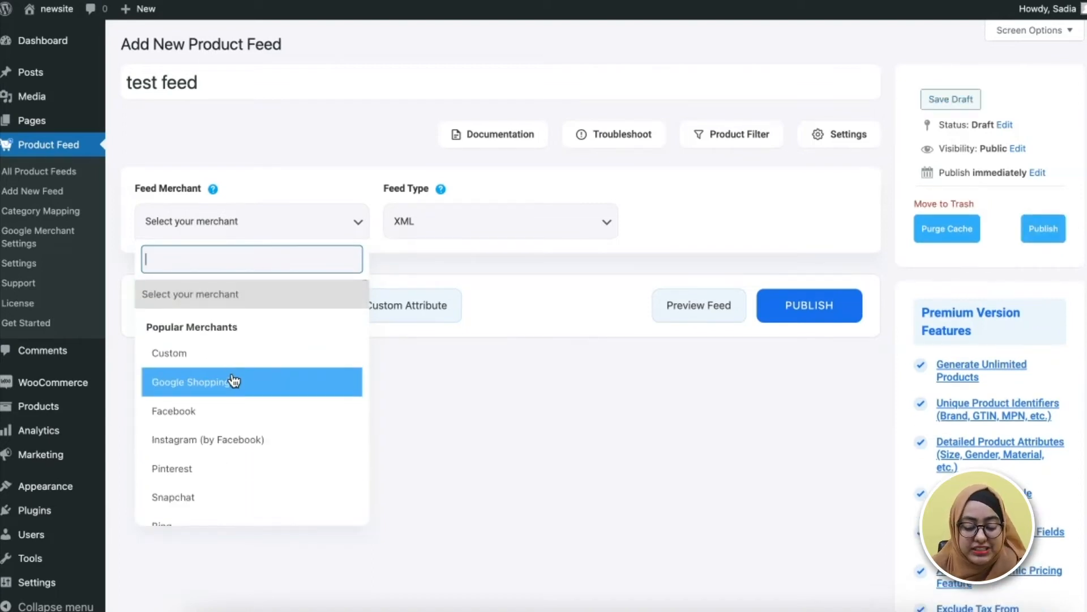
left_click(193, 382)
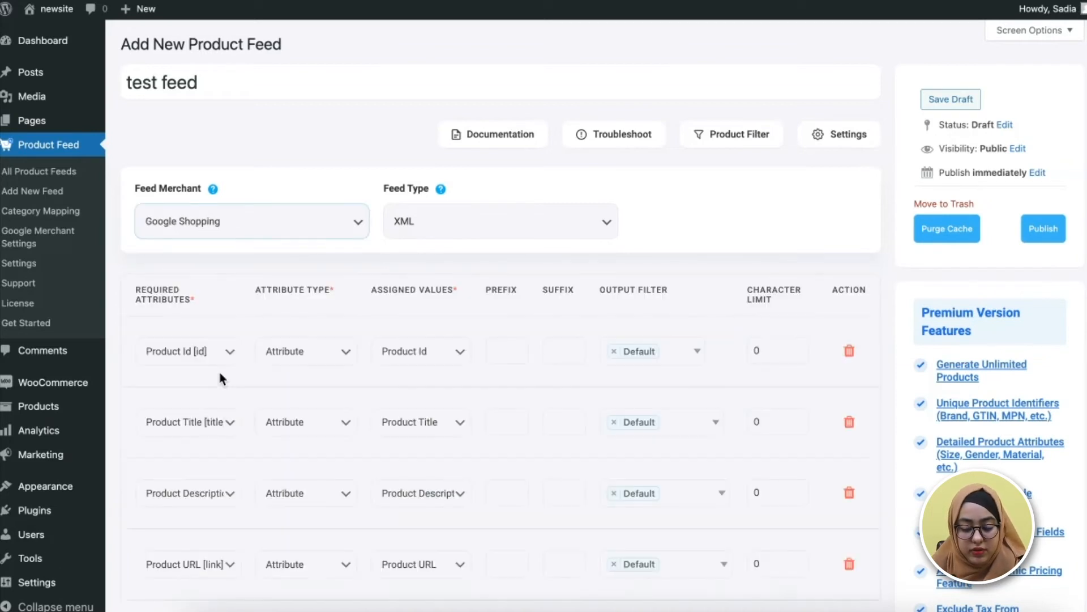
Switch the Manufacturer mapping's attribute type to Static and enter 'rex theme'
scroll("down", 3)
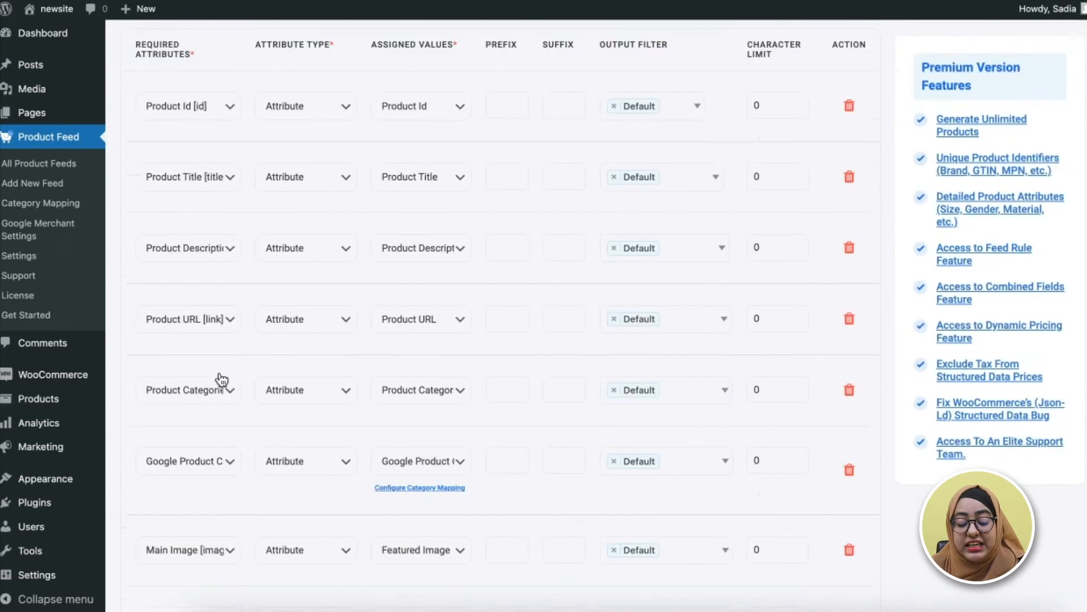
scroll("down", 3)
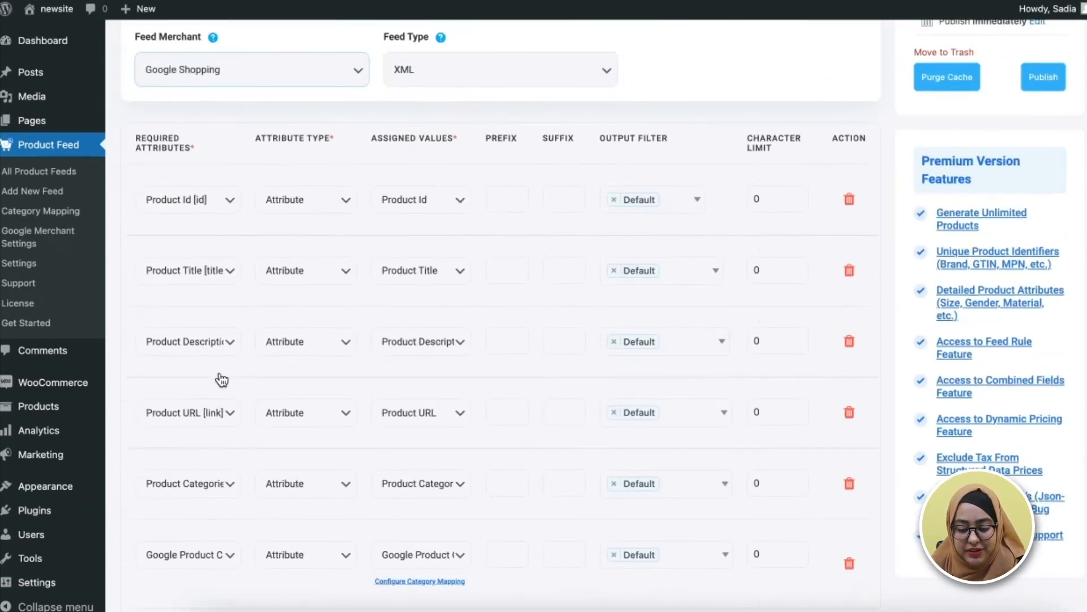
scroll("down", 3)
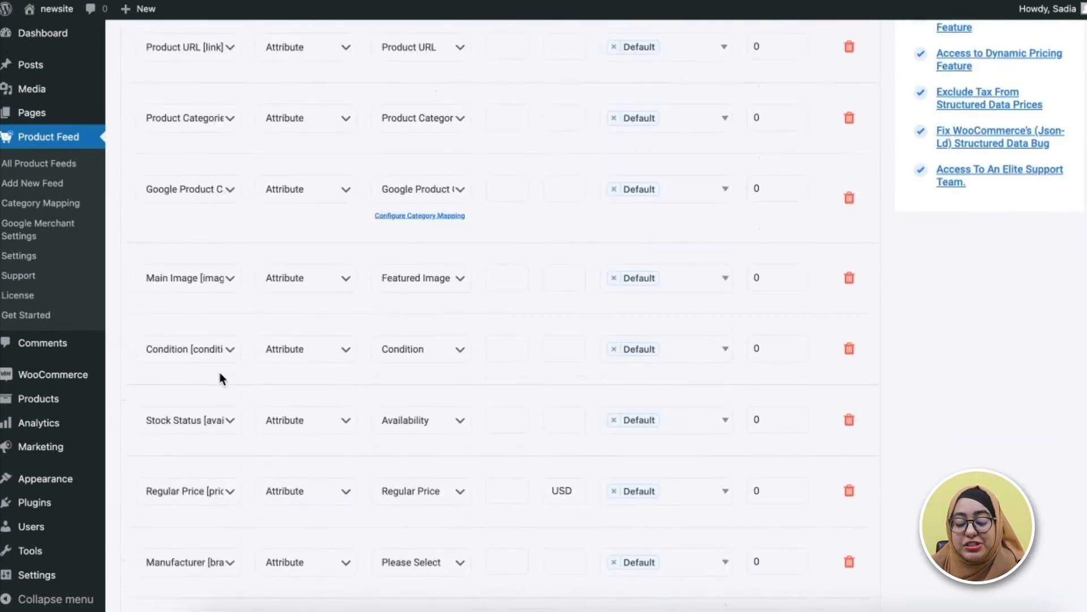
scroll("down", 3)
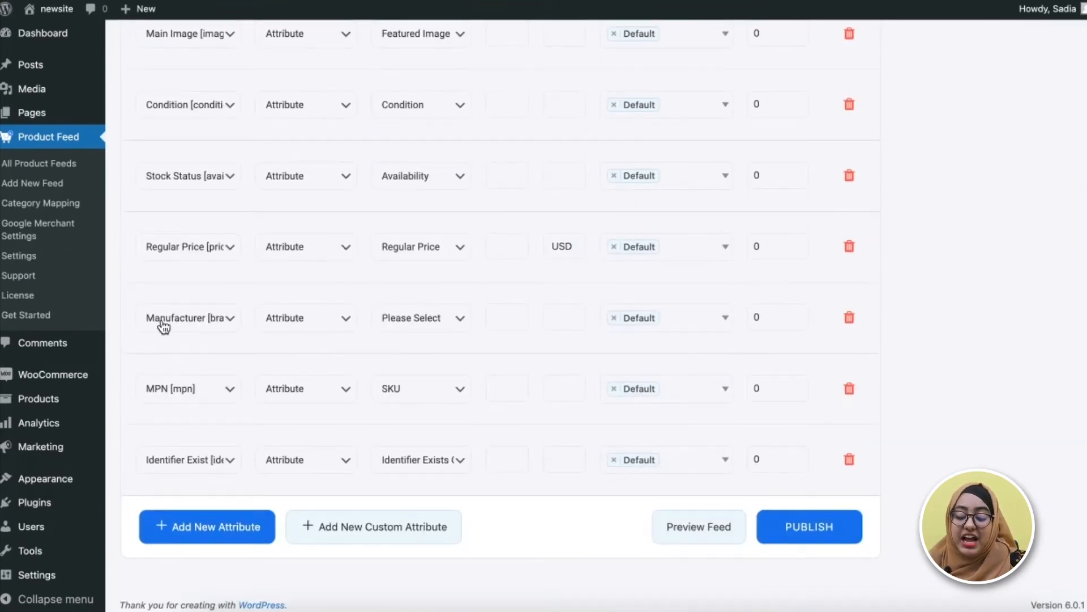
mouse_move(248, 325)
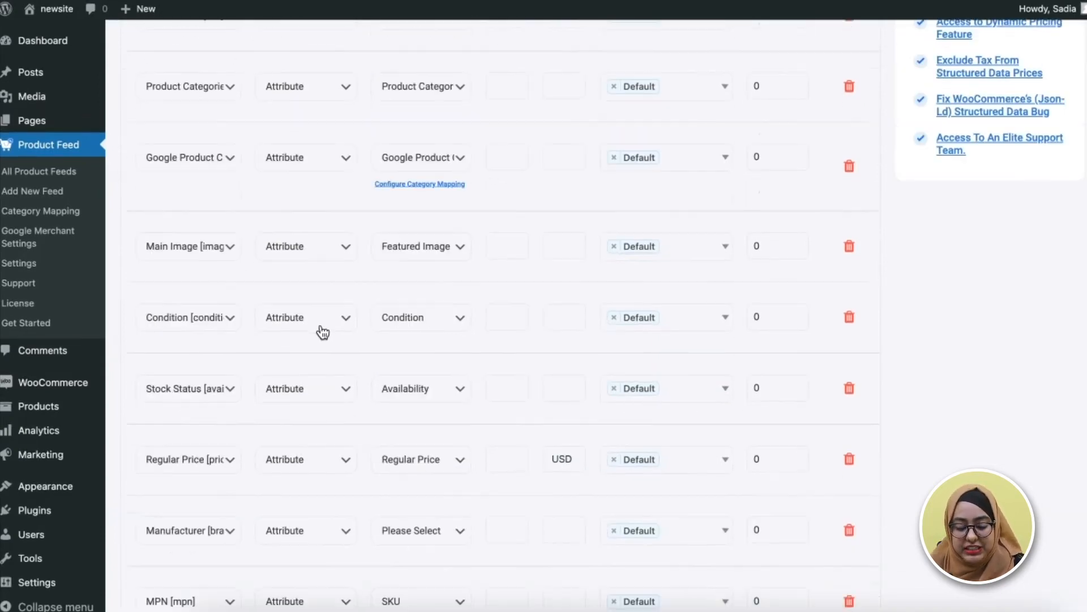
scroll("down", 3)
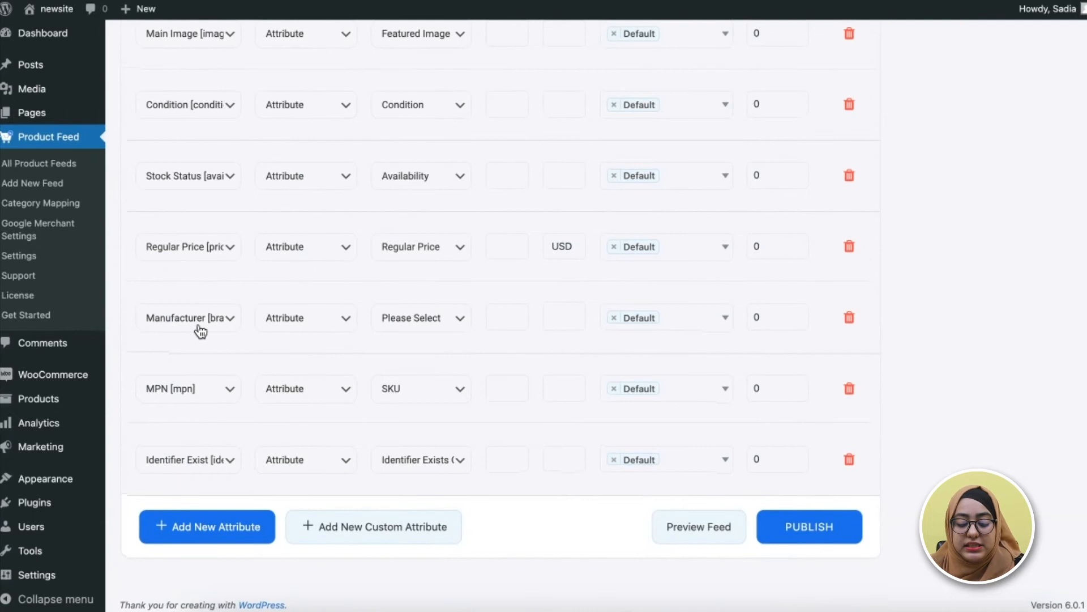
mouse_move(158, 332)
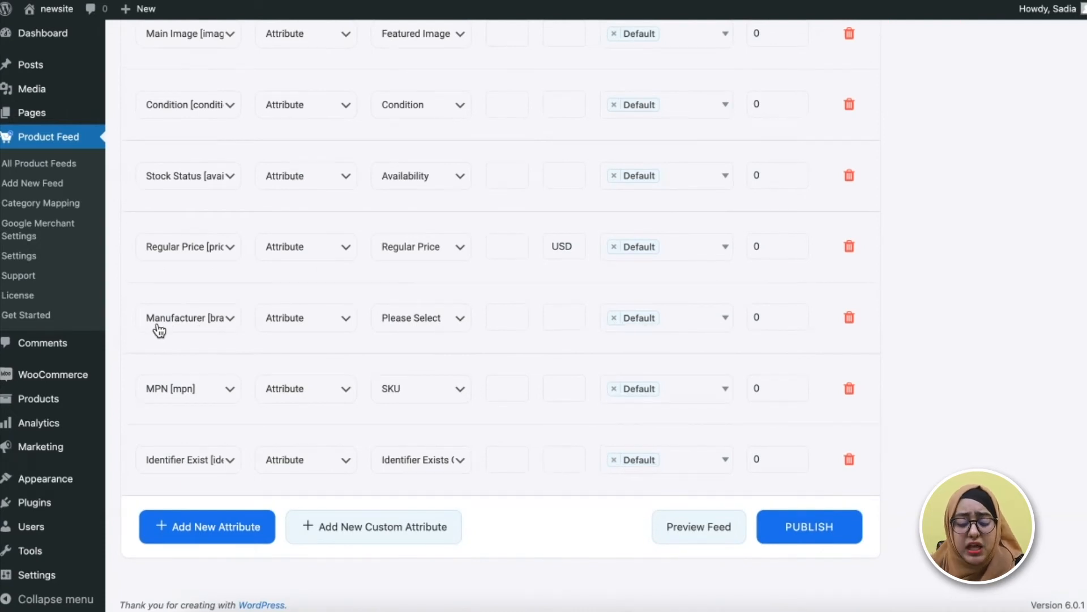
mouse_move(348, 327)
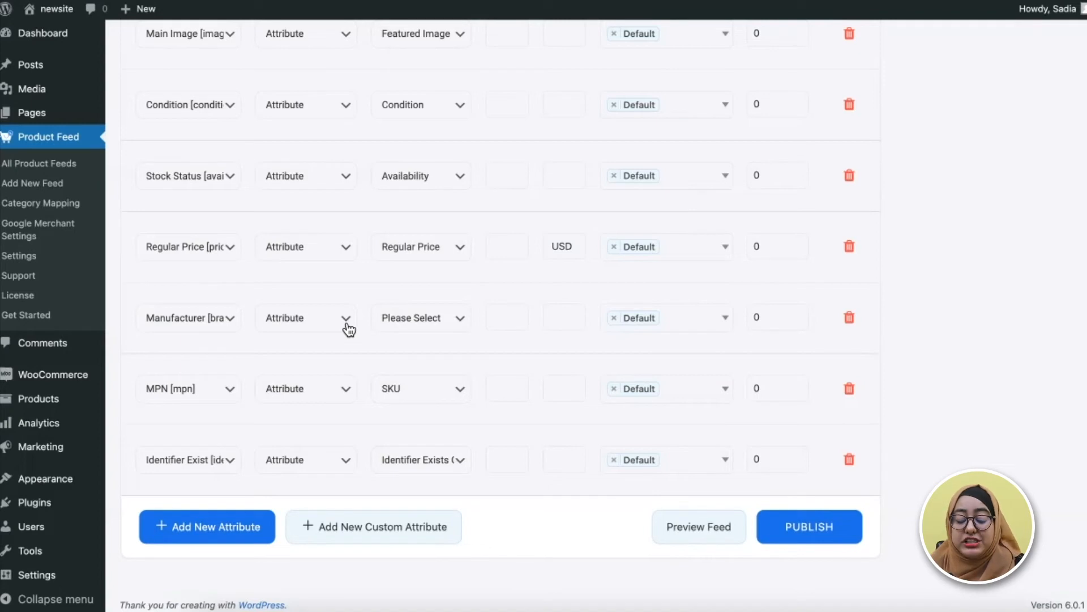
mouse_move(370, 330)
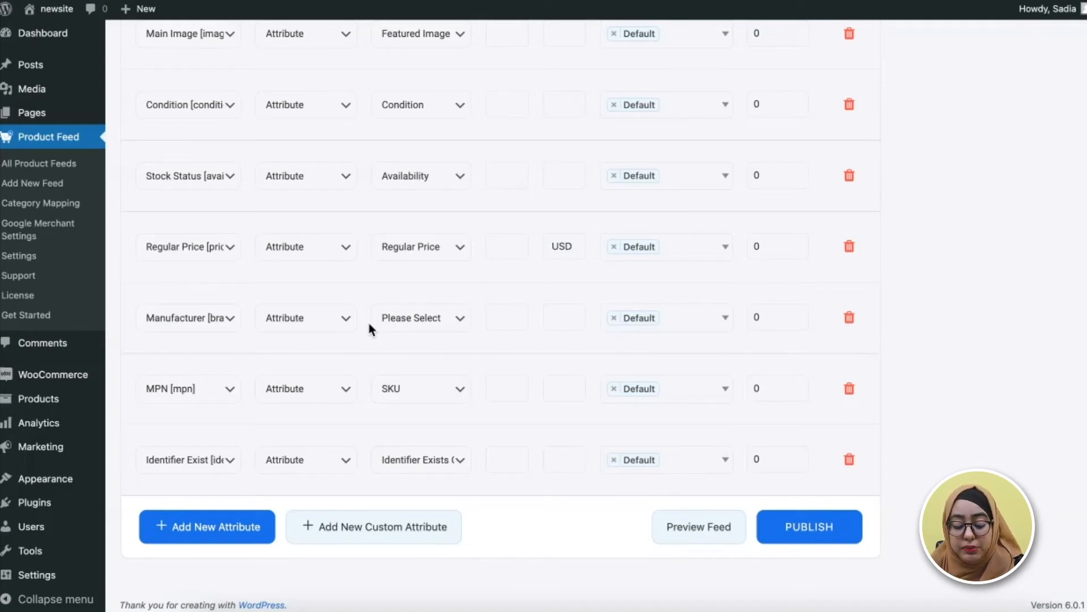
left_click(420, 317)
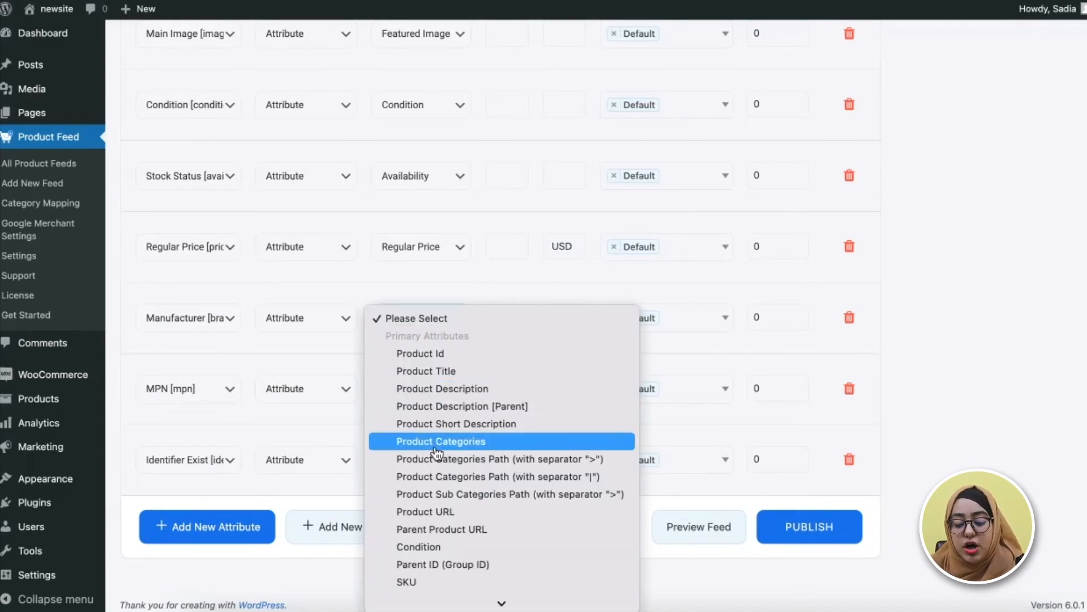
scroll("down", 3)
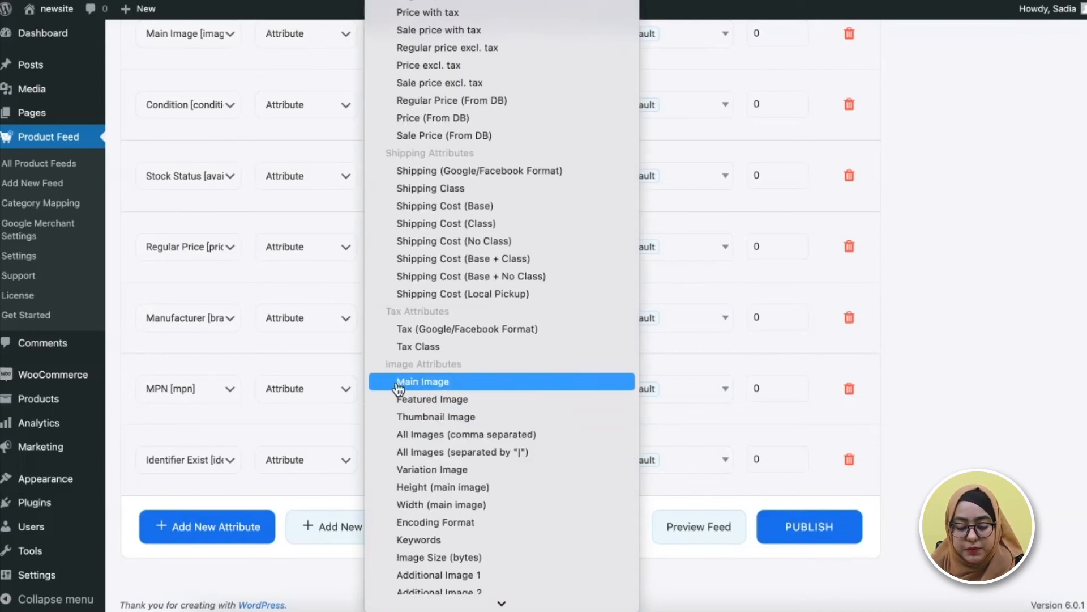
left_click(423, 381)
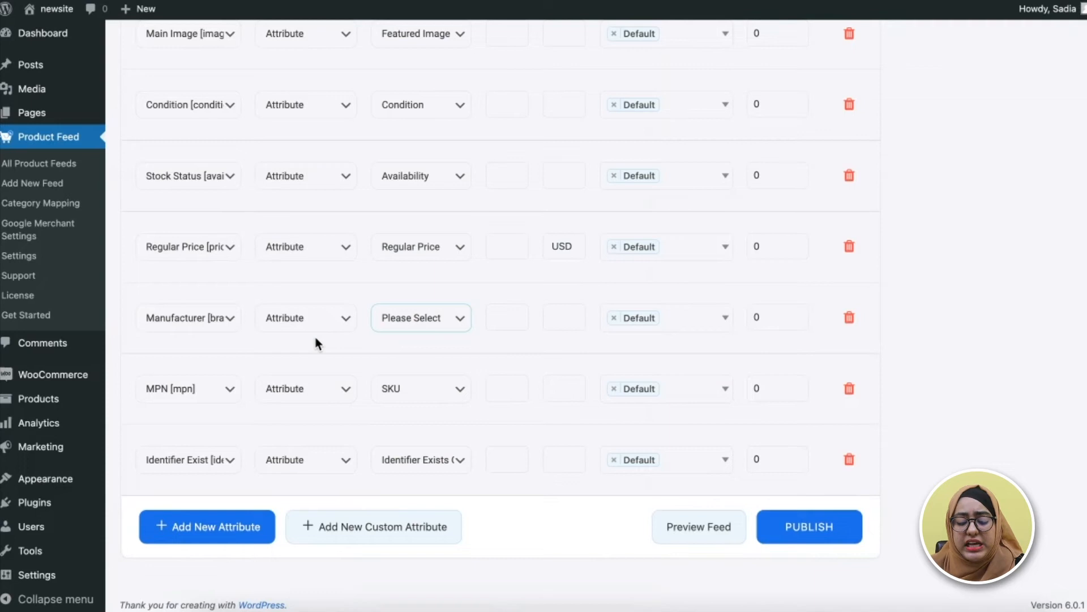
left_click(306, 318)
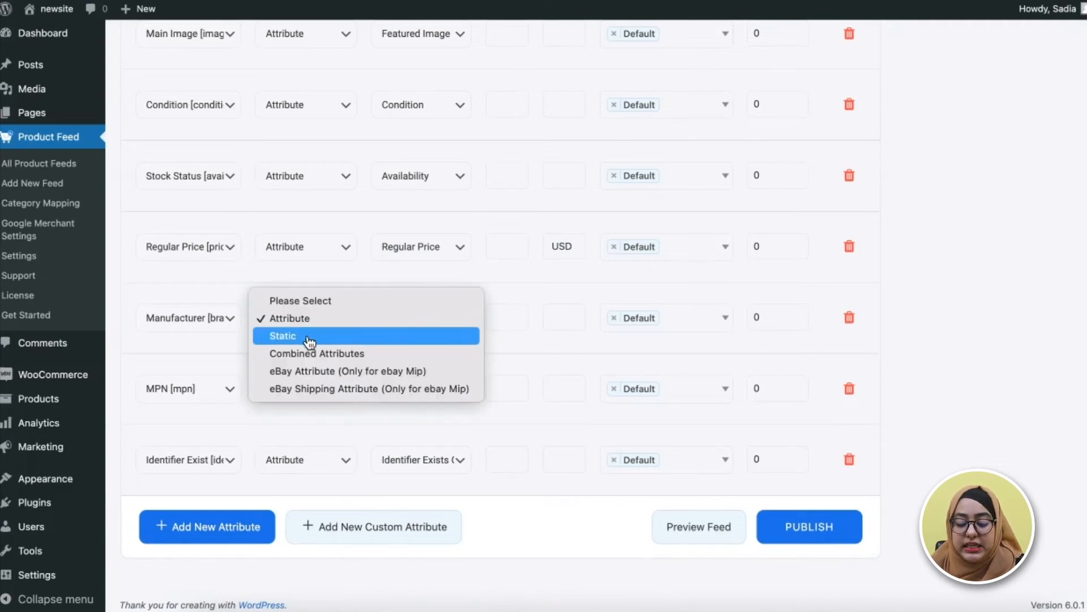
left_click(282, 336)
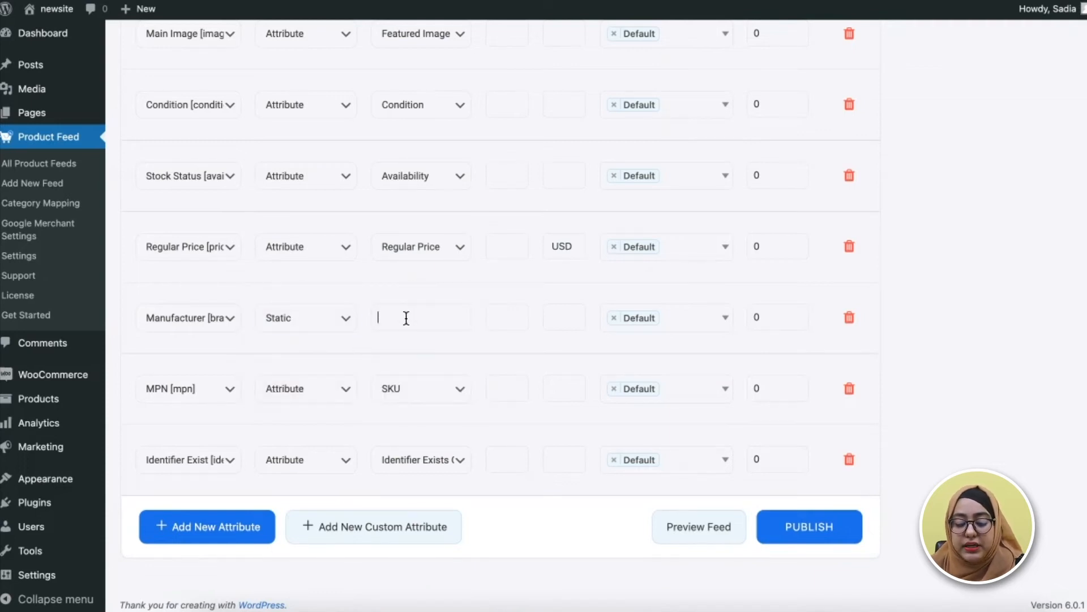
type("rex theme")
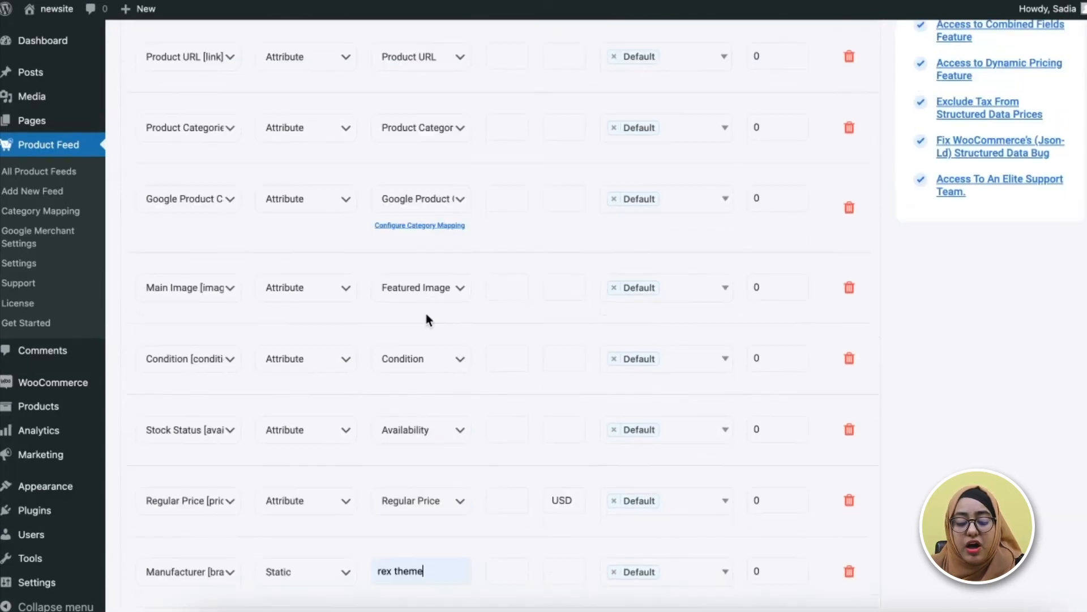
left_click(421, 199)
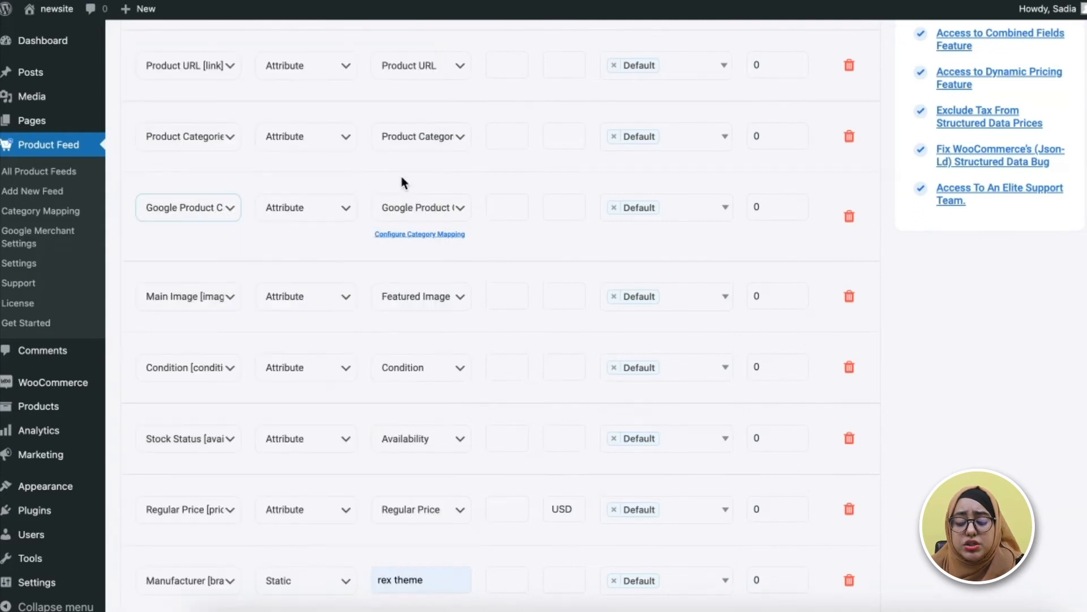
mouse_move(473, 241)
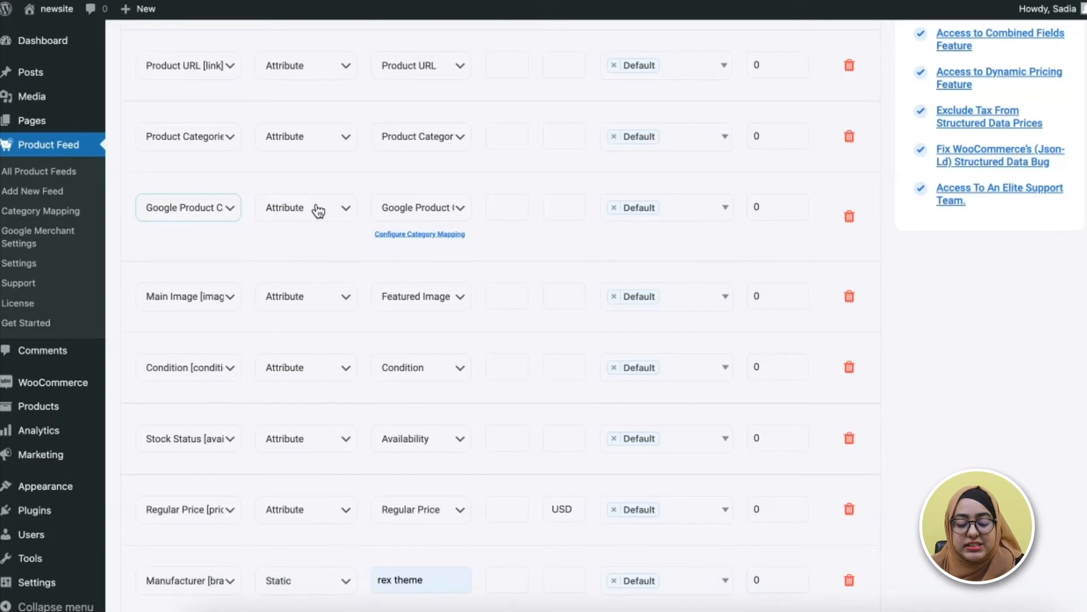
mouse_move(336, 225)
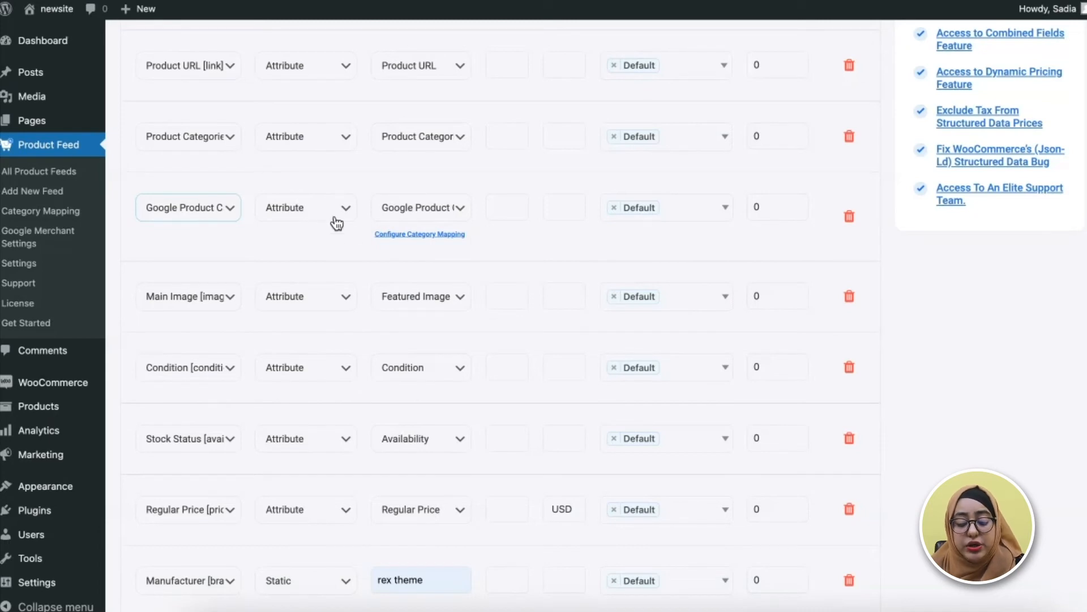
mouse_move(408, 244)
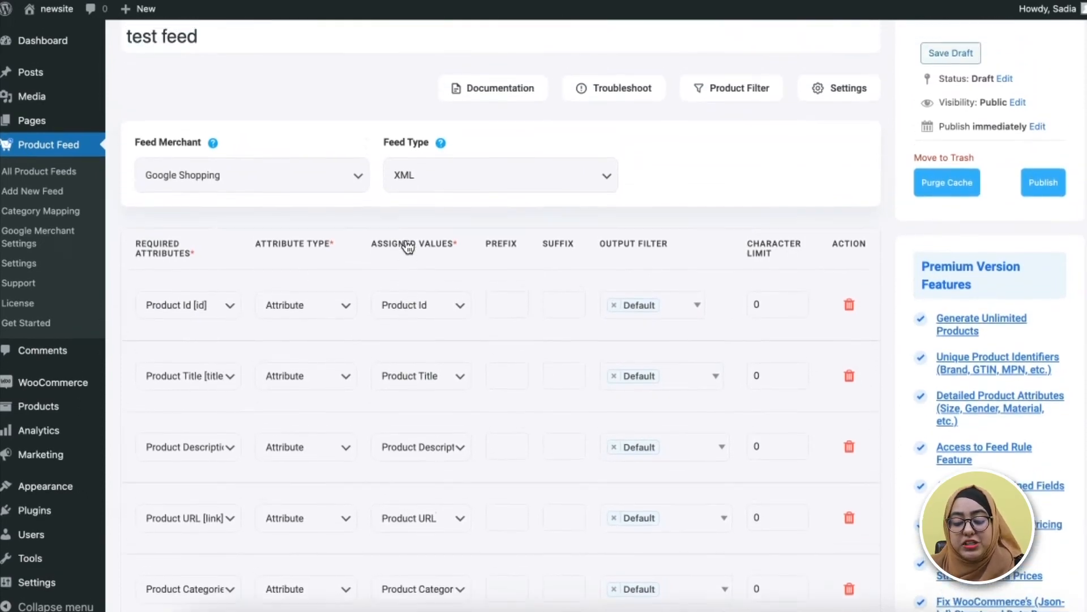
left_click(737, 92)
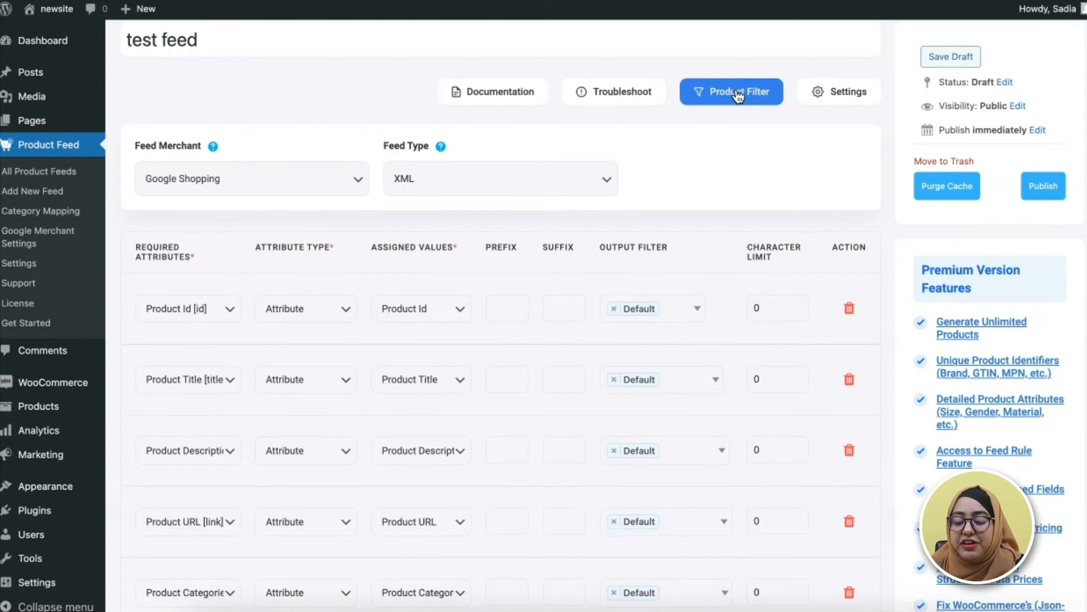
left_click(839, 92)
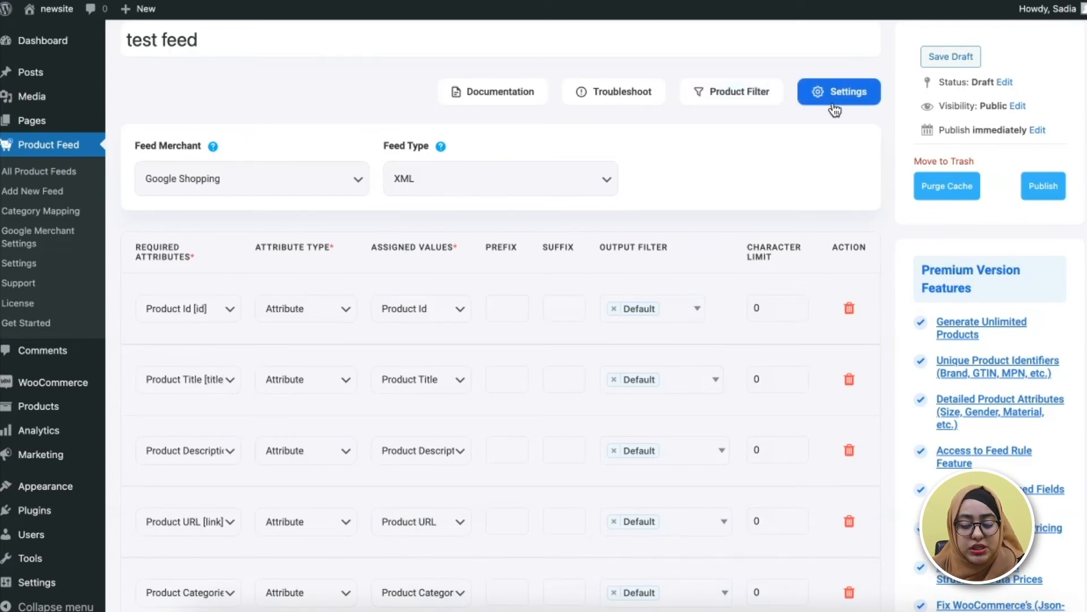
left_click(739, 91)
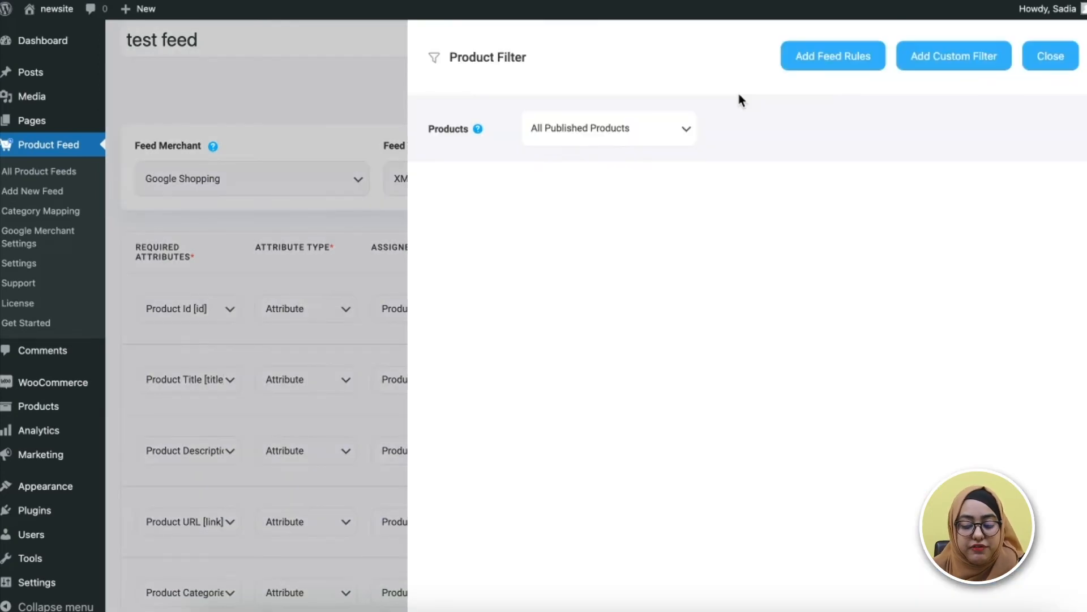
left_click(610, 129)
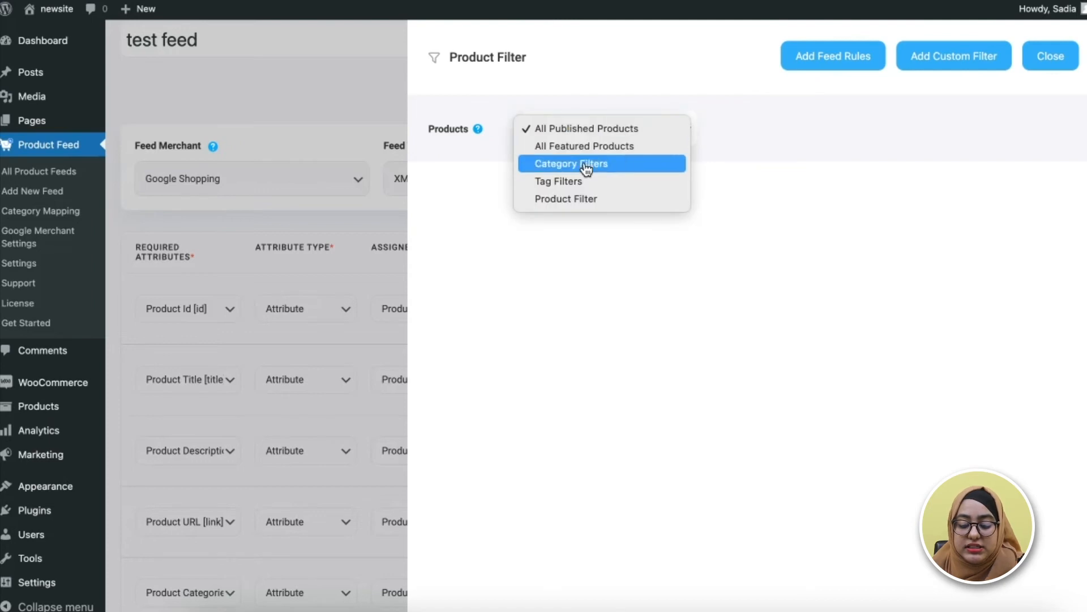
mouse_move(585, 200)
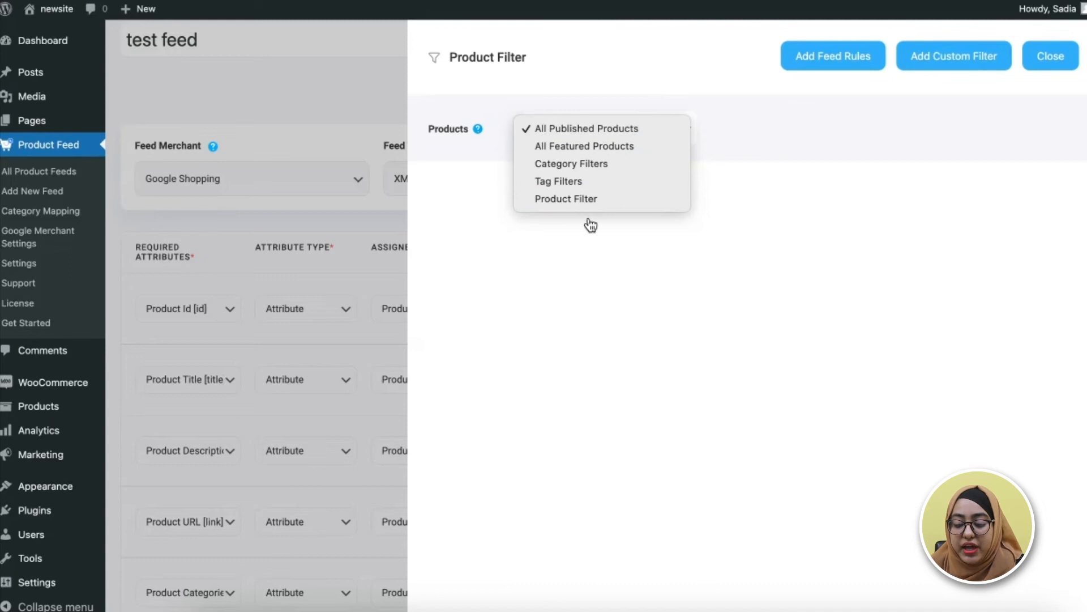
left_click(586, 128)
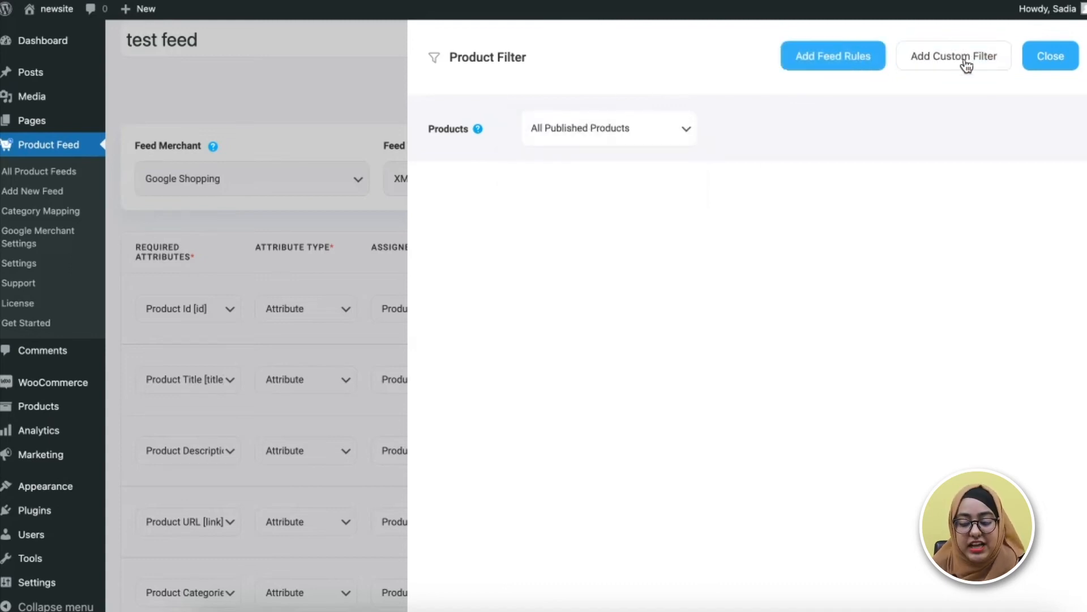
left_click(1050, 56)
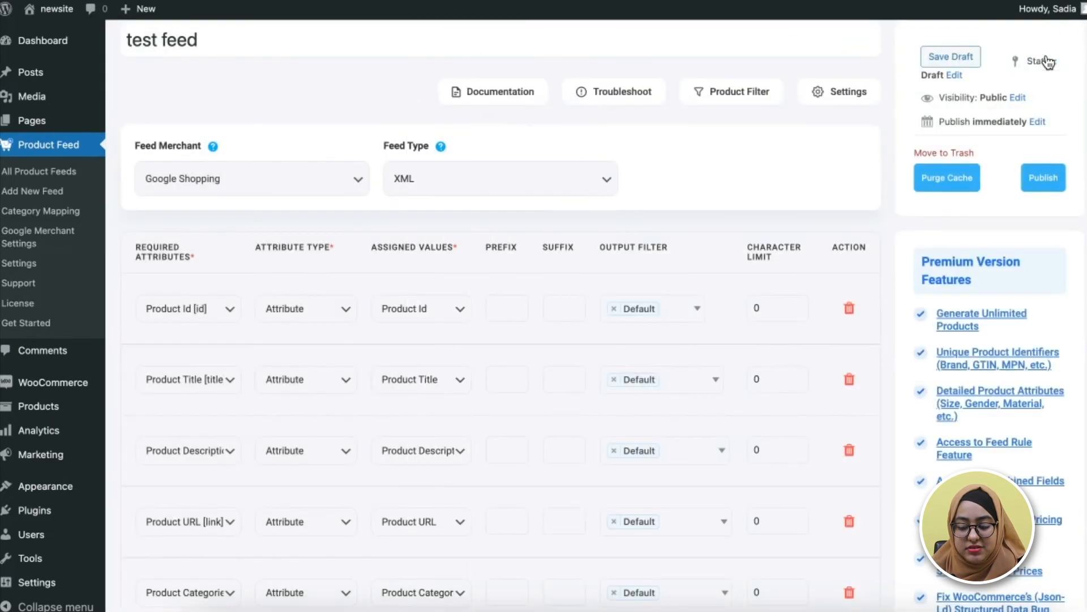
left_click(848, 92)
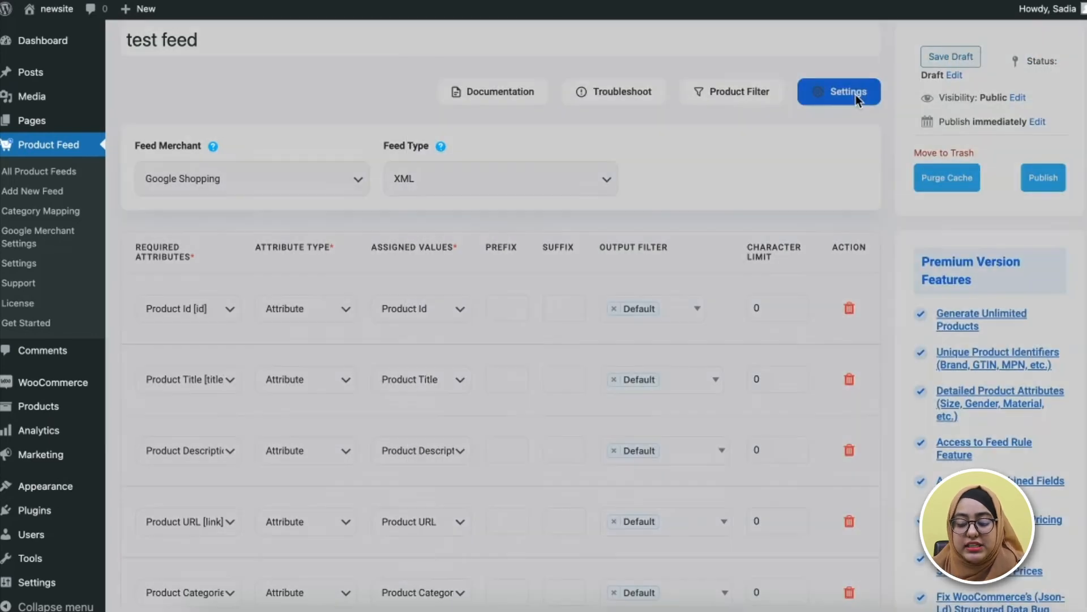
left_click(847, 91)
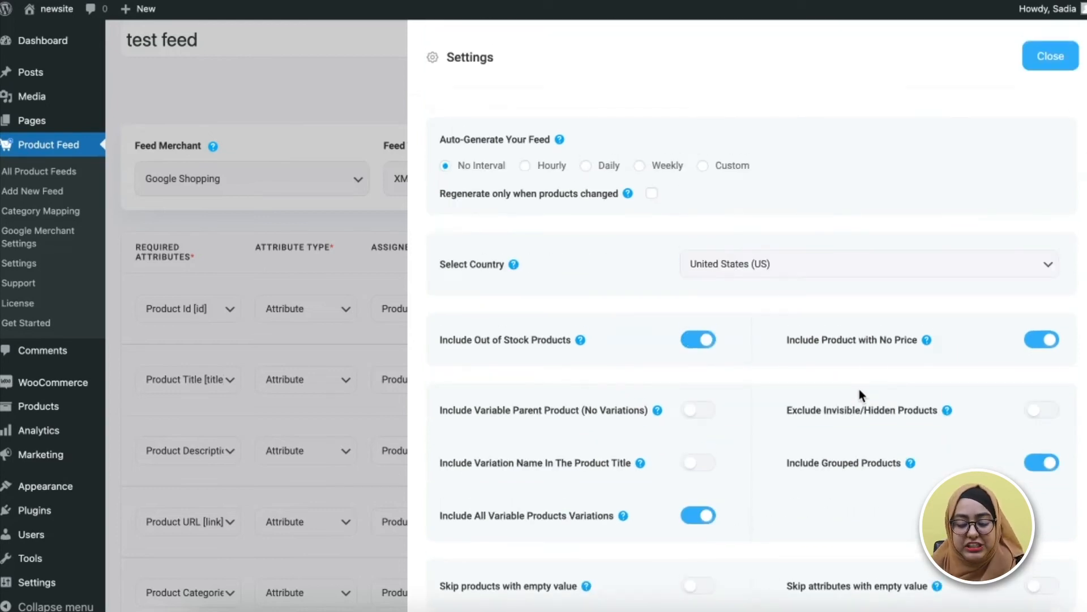
mouse_move(464, 158)
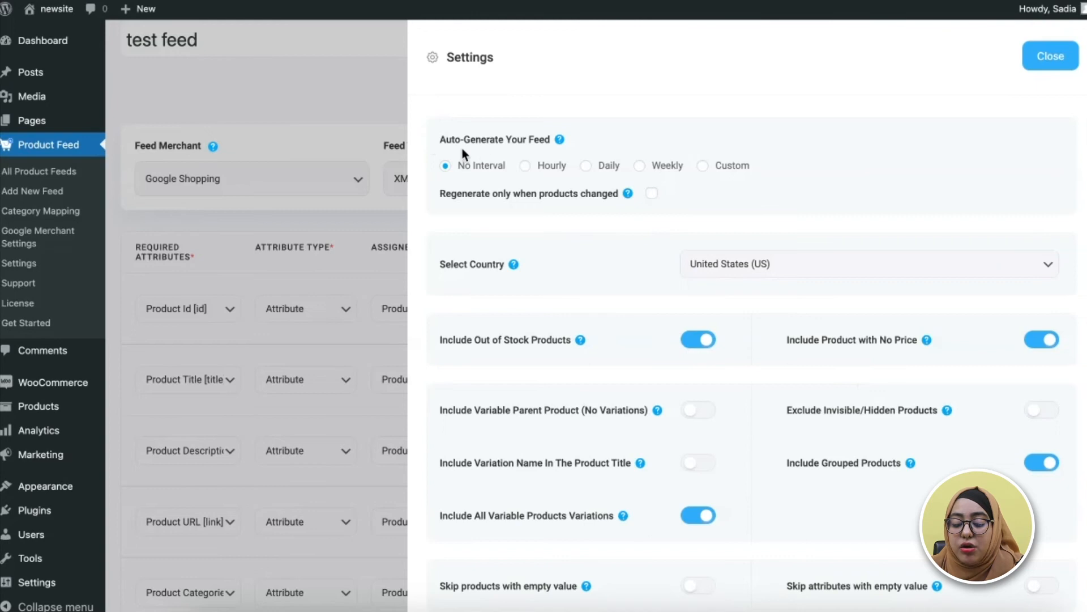
mouse_move(513, 156)
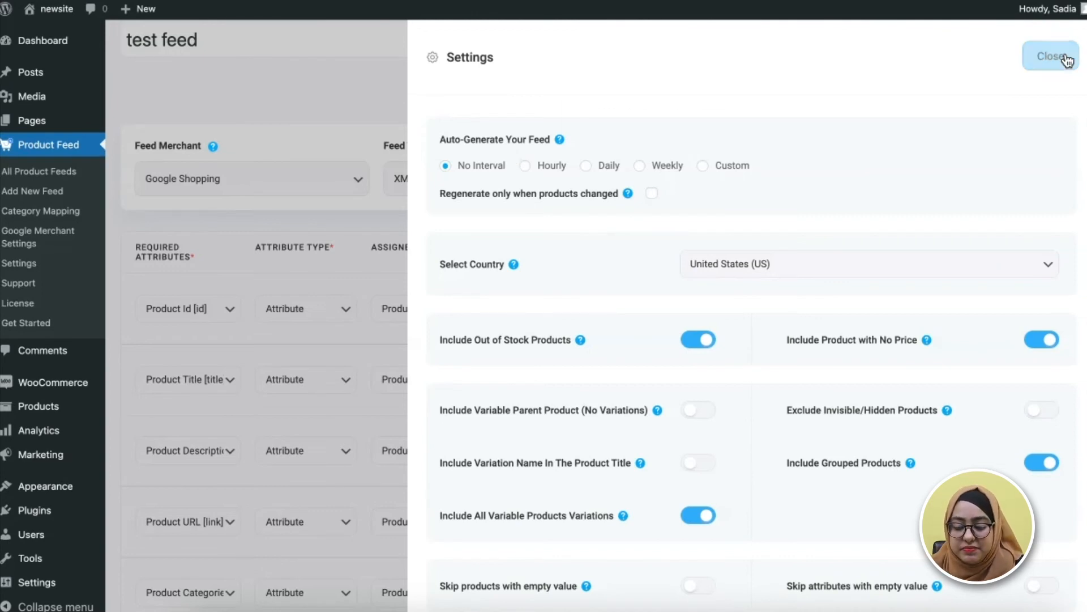
left_click(1049, 56)
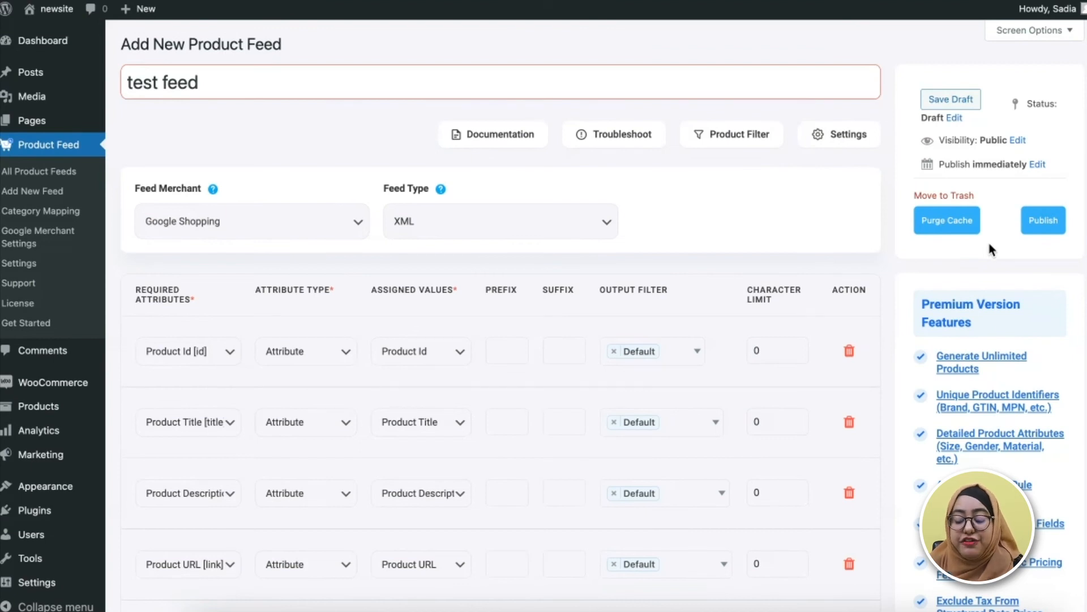
mouse_move(1027, 232)
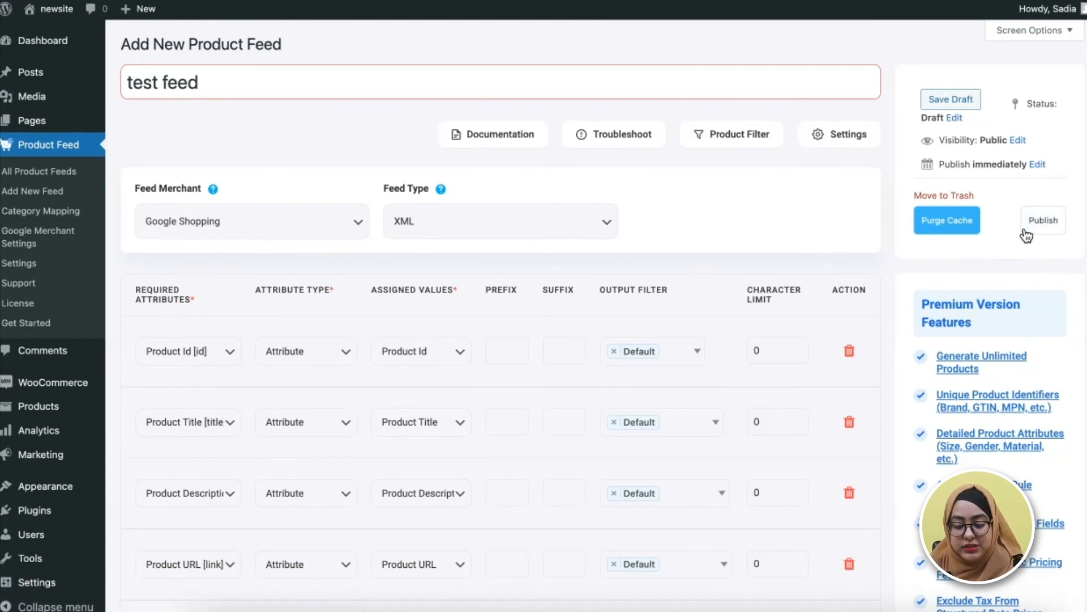
After the duplicate-title warning, rename the feed 'demo feed' and publish it
left_click(1043, 220)
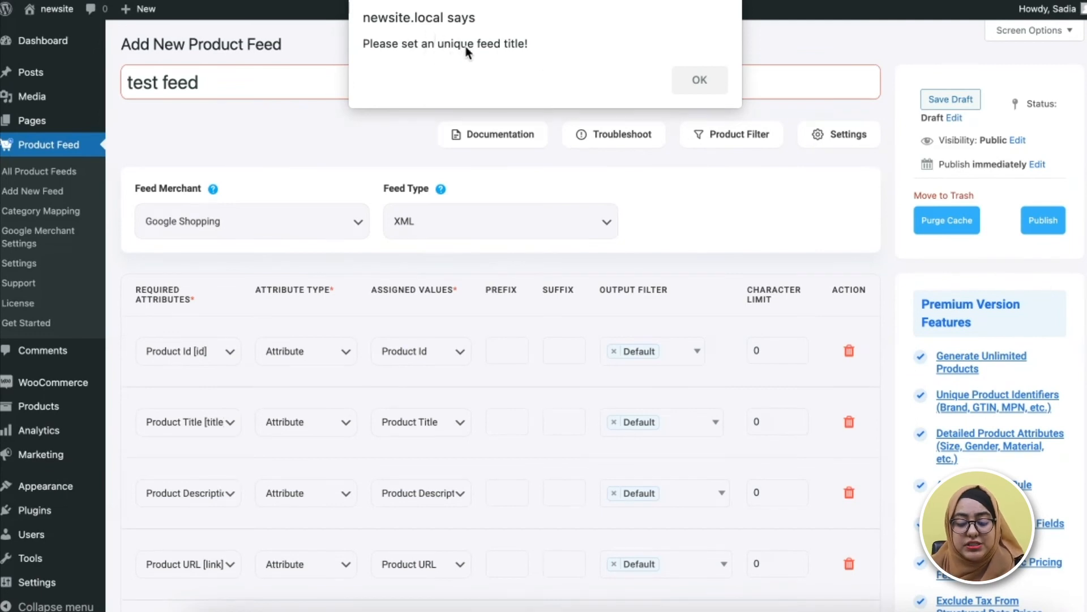
mouse_move(219, 84)
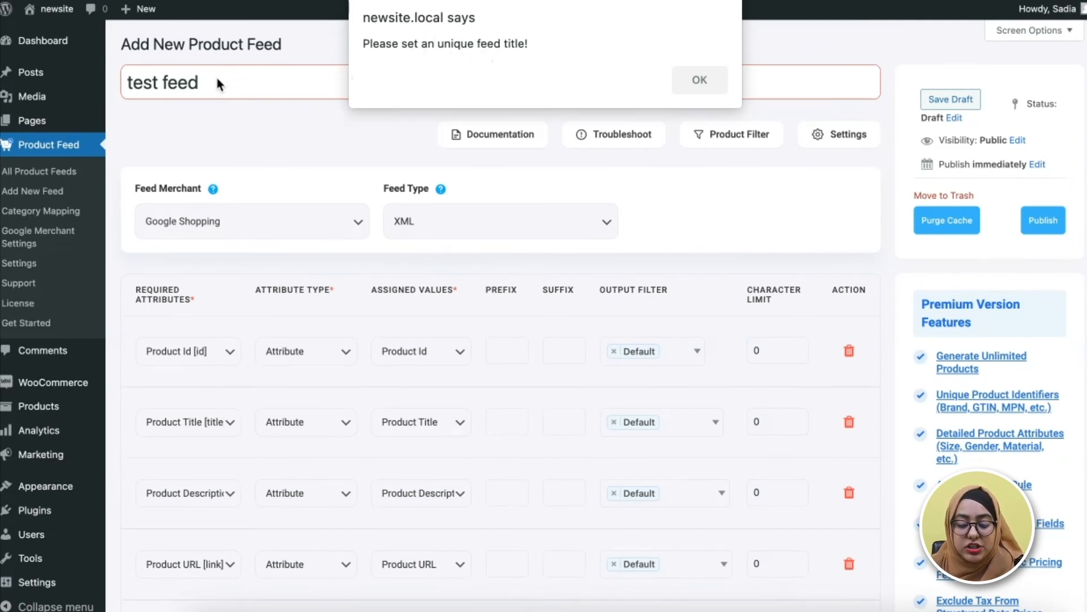
left_click(699, 79)
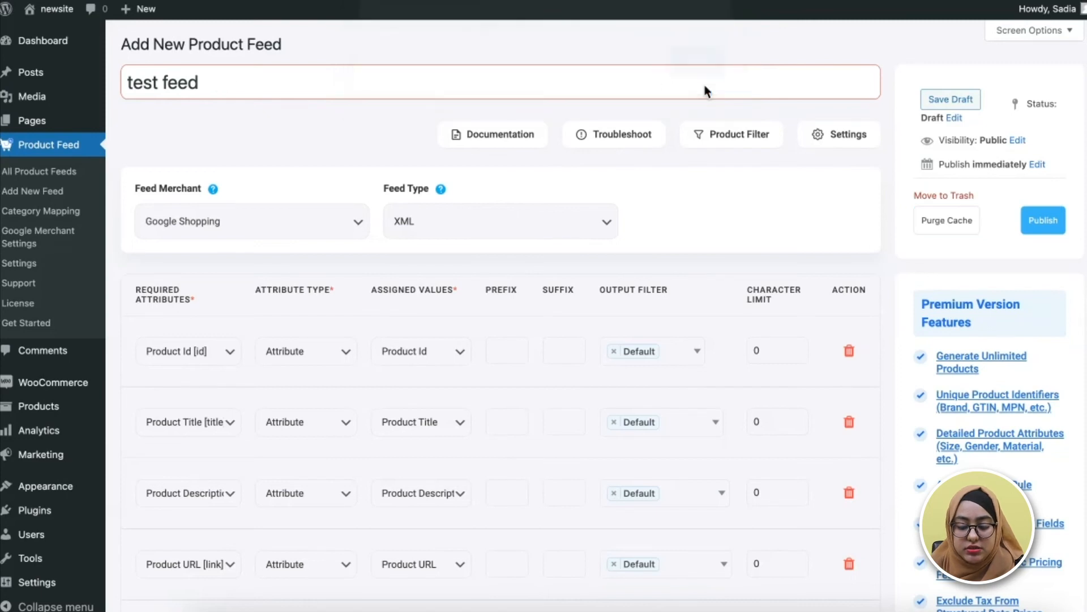
type("demo feed")
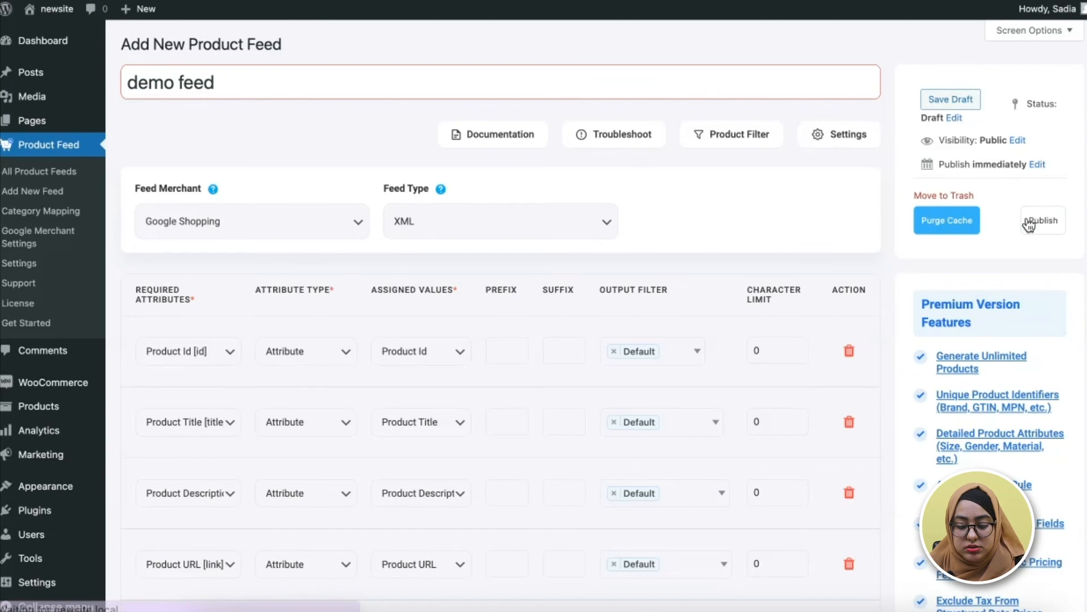
left_click(1042, 221)
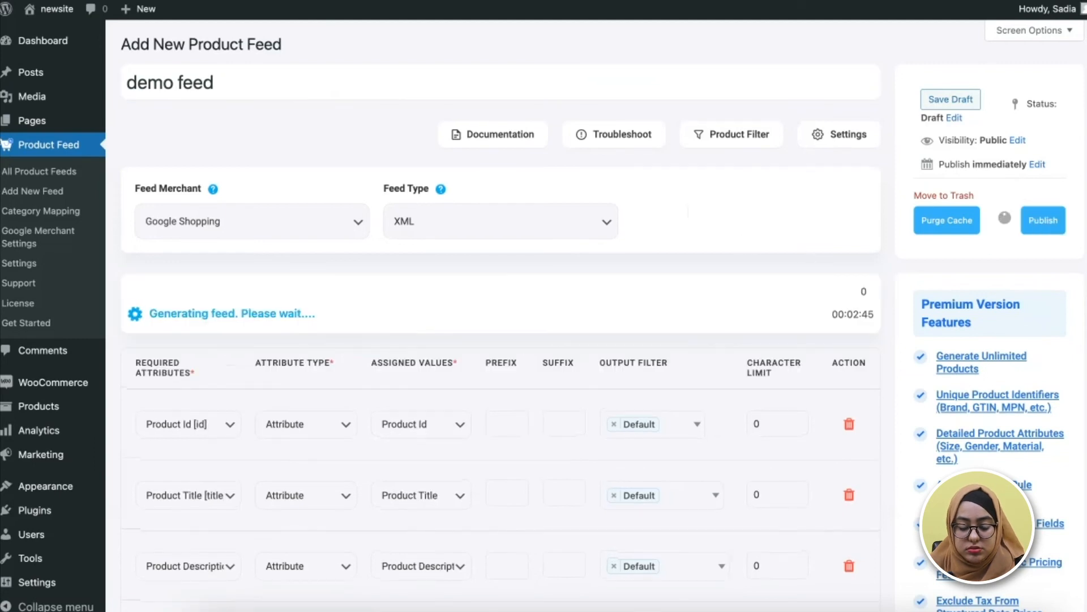
mouse_move(329, 335)
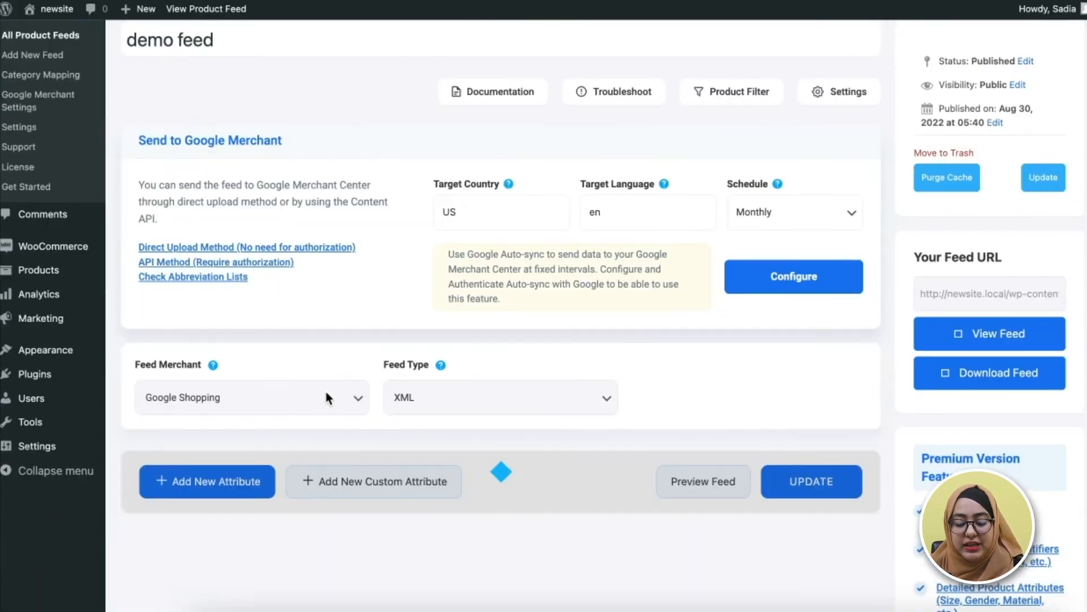
Scroll down the Edit Product Feed page past the success notice to the Send to Google Merchant panel and feed URL
scroll("down", 3)
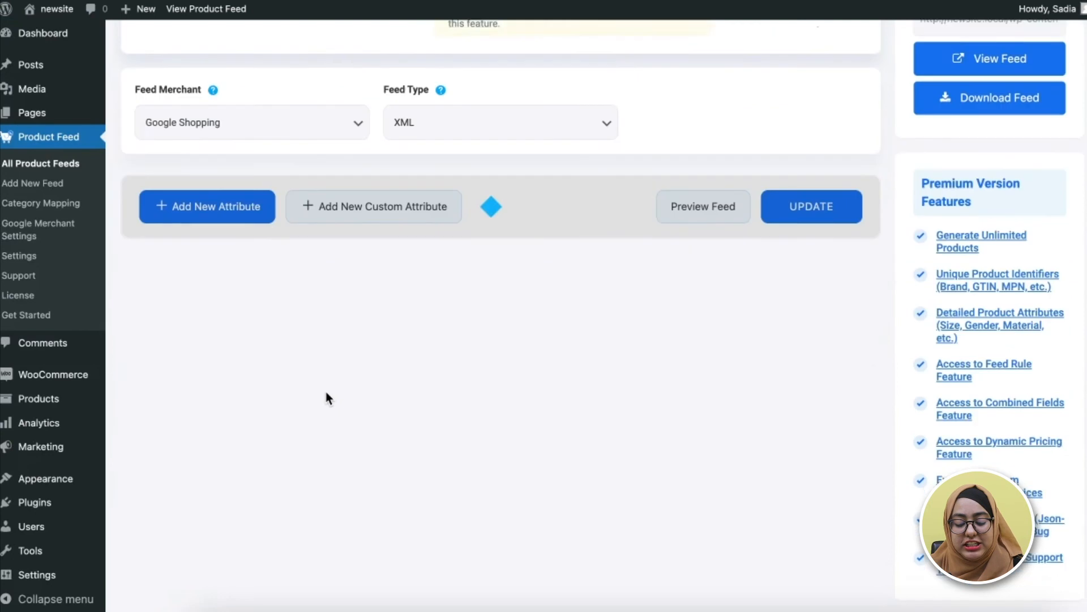
scroll("down", 3)
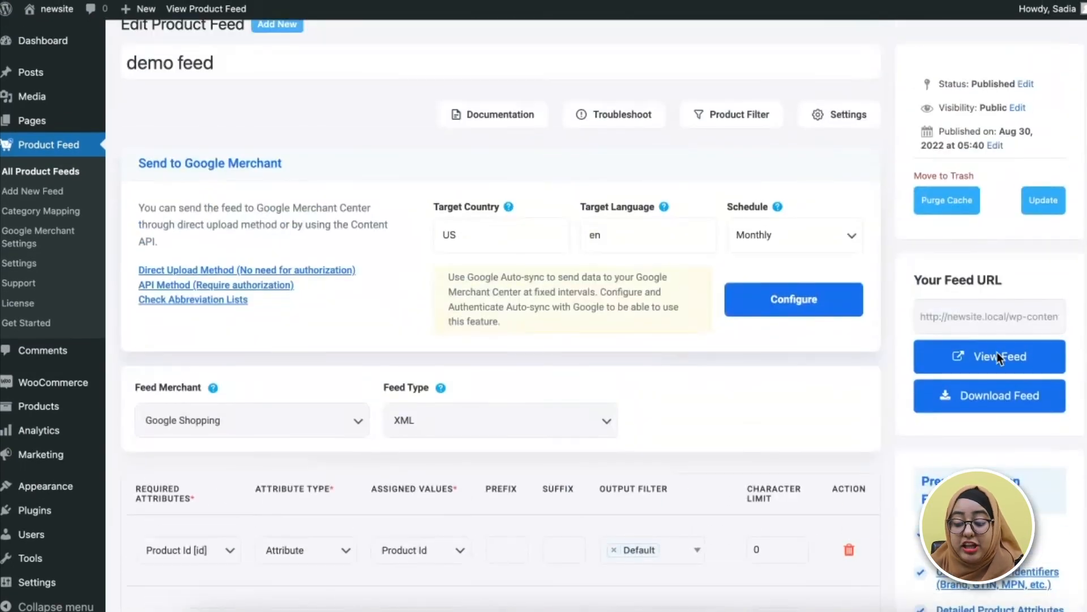
mouse_move(991, 321)
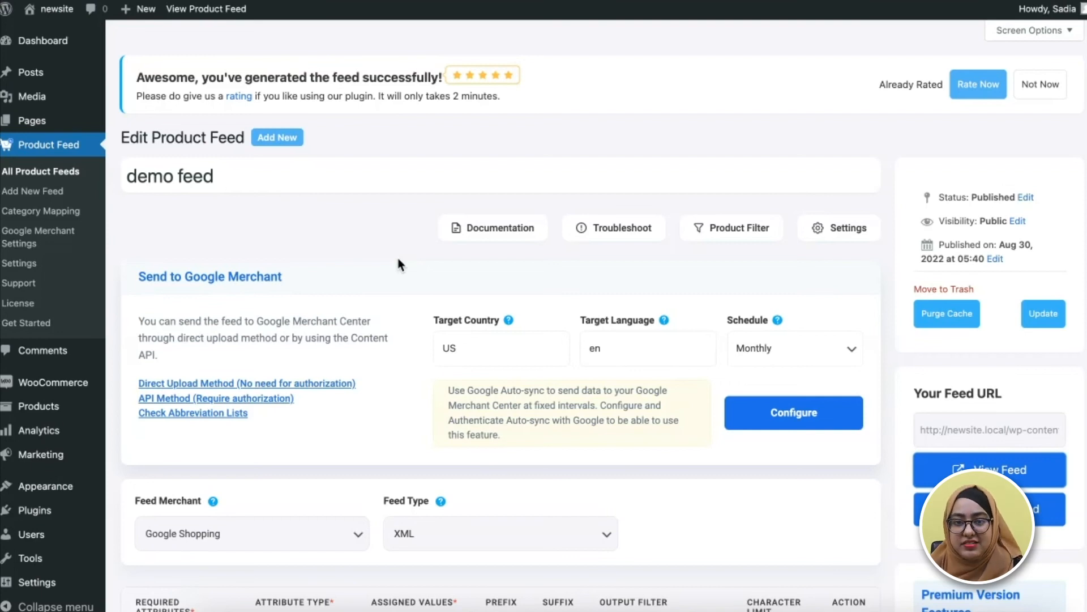
scroll("down", 3)
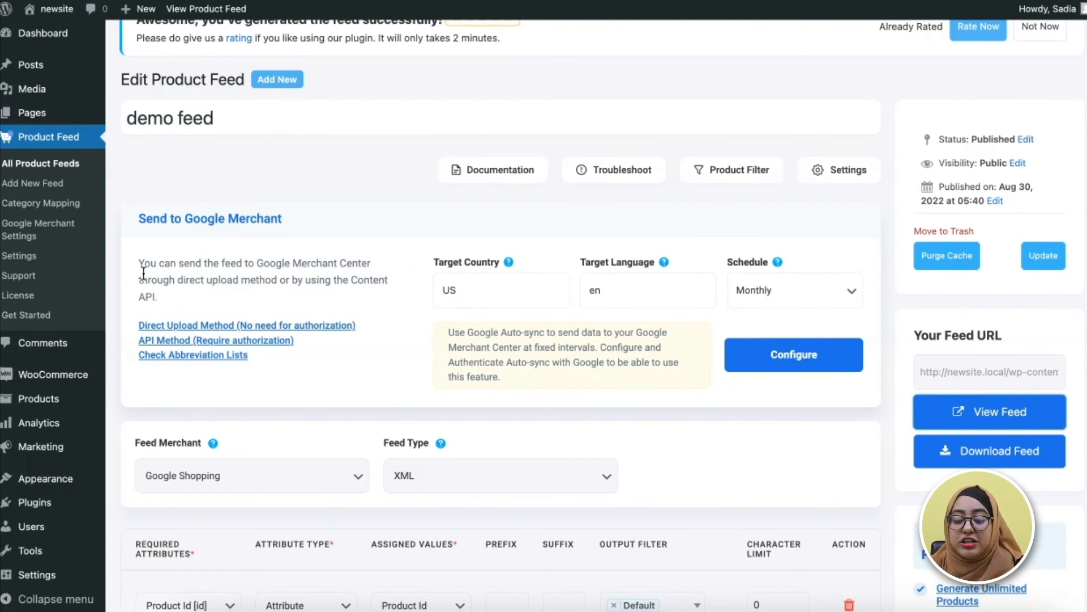
mouse_move(301, 279)
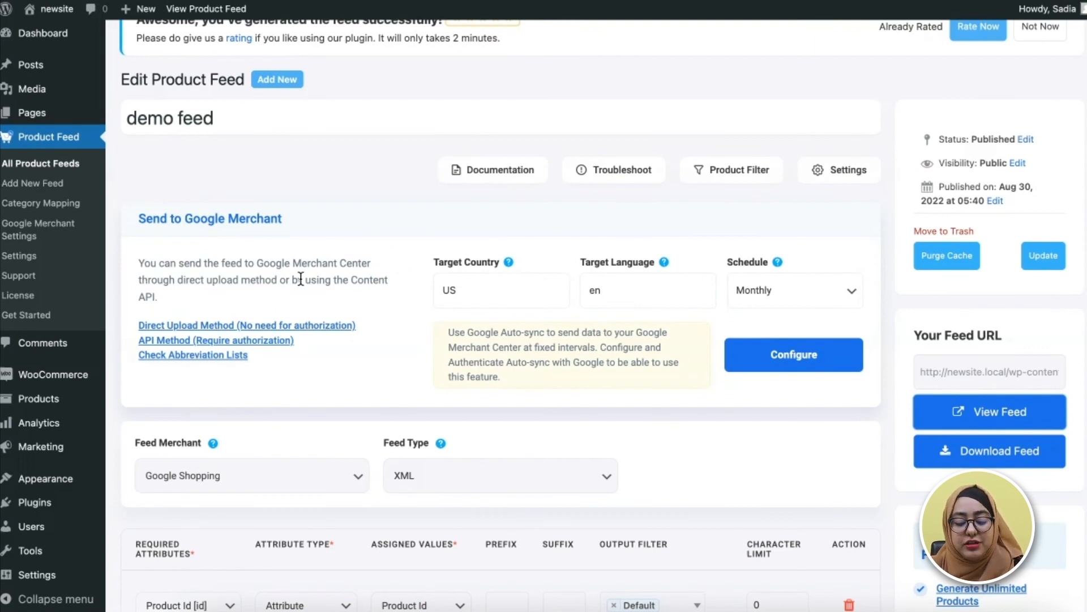